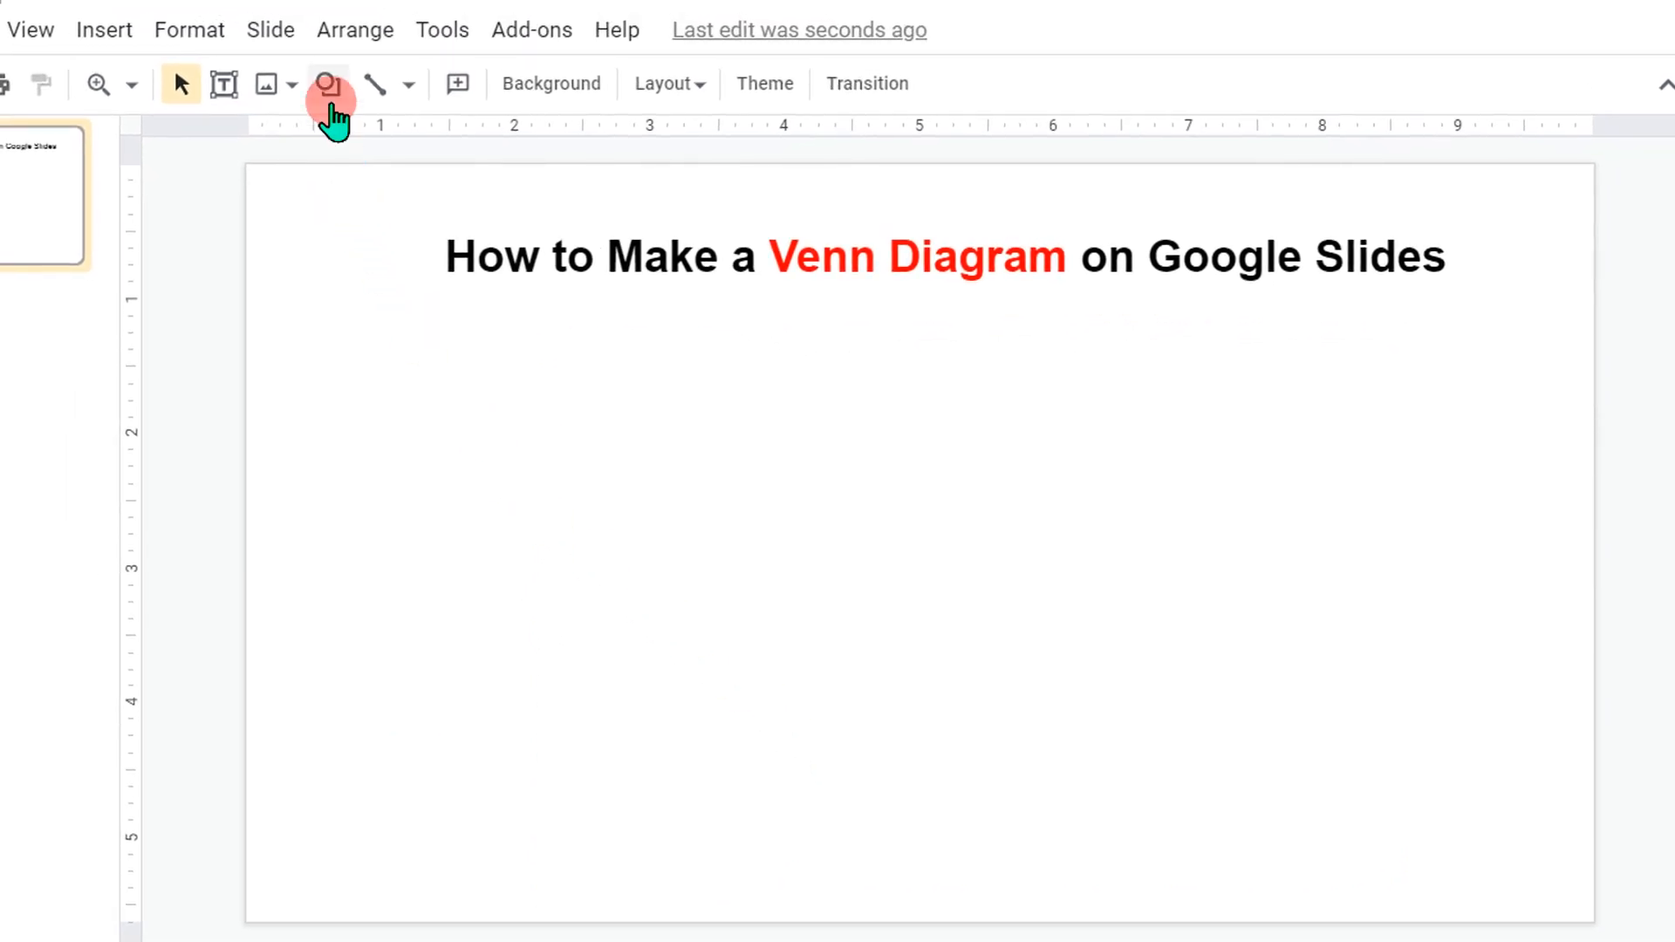
Step: Draw a large circle with the Oval shape on the slide's left, below the title
click(327, 83)
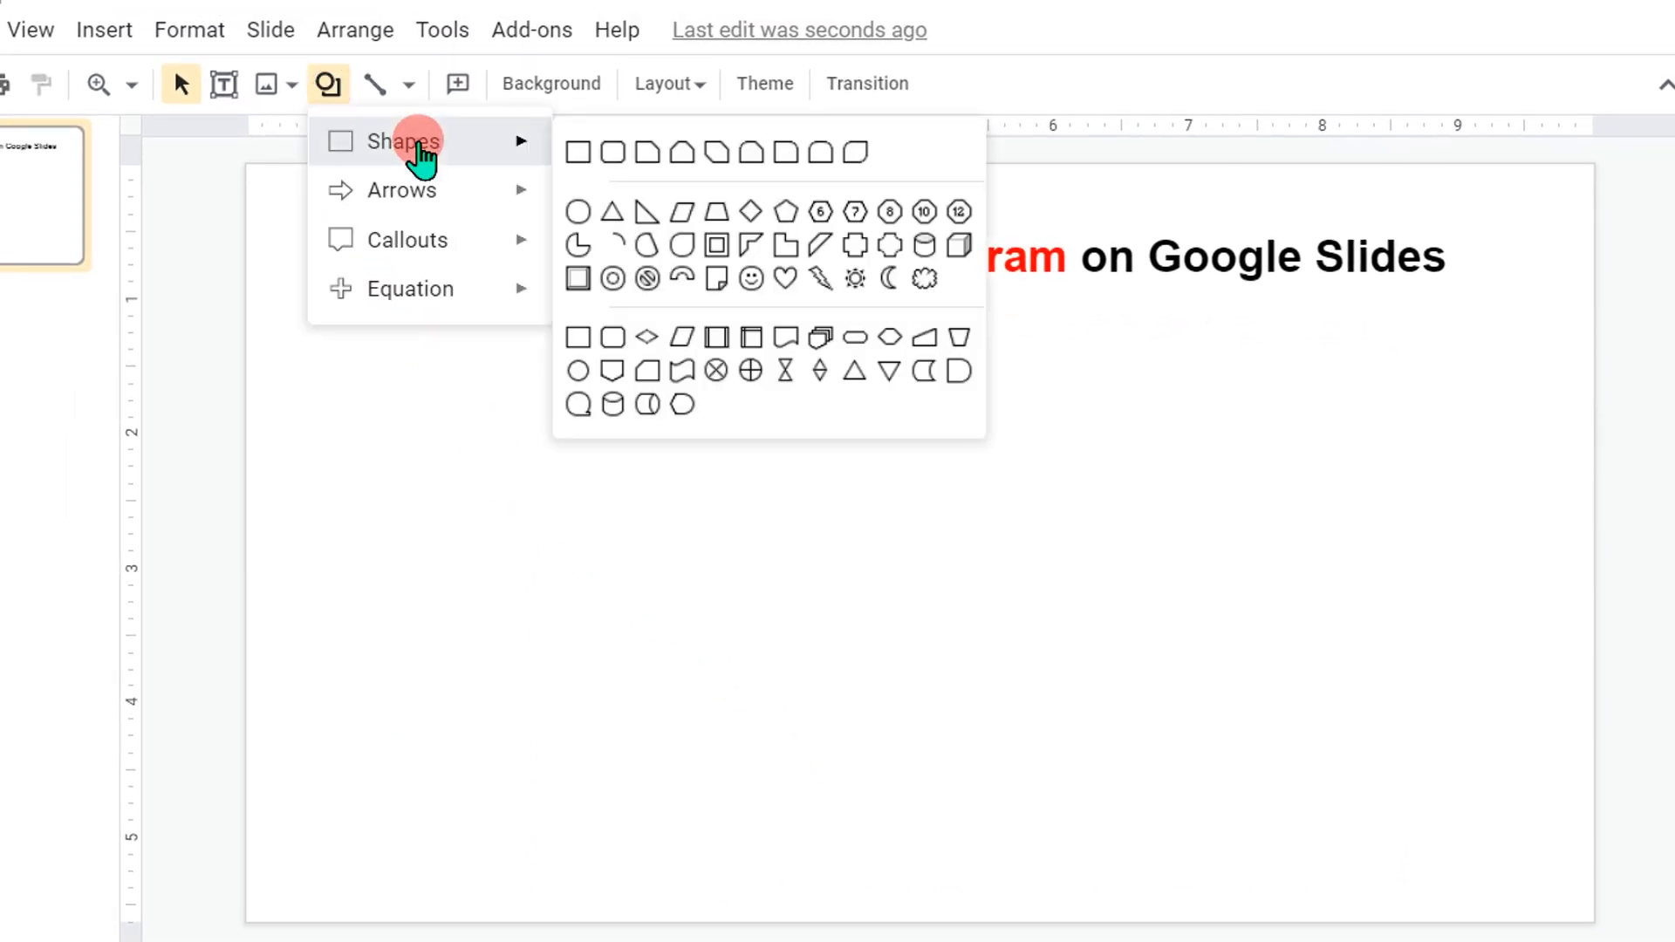
mouse_move(578, 211)
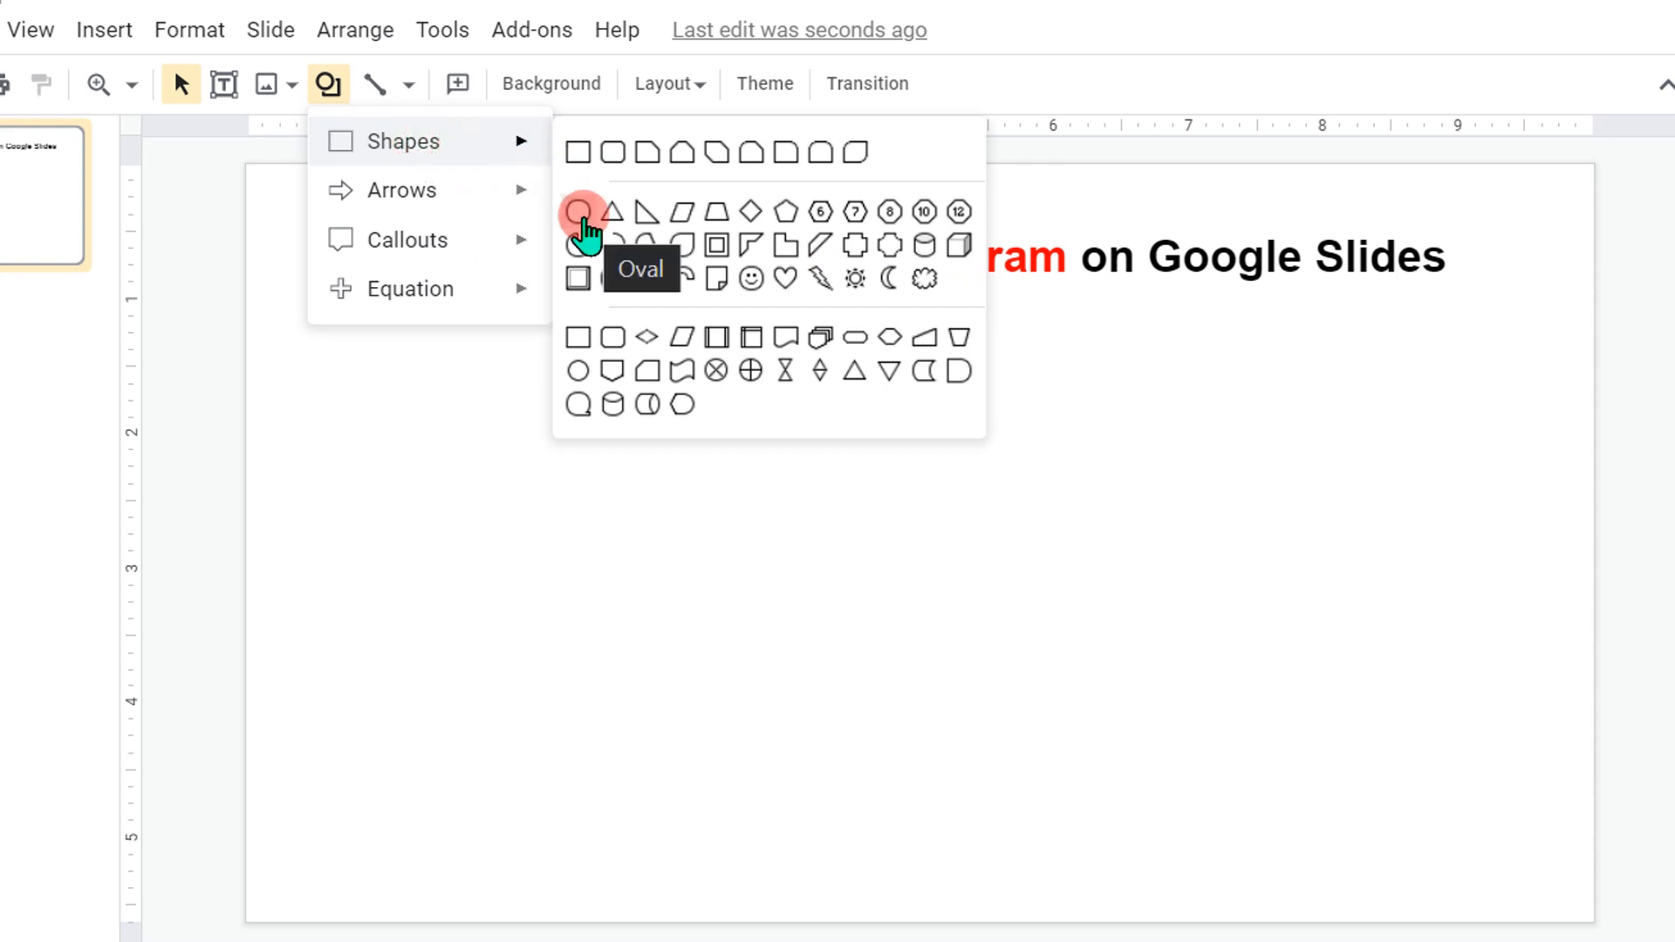
click(581, 210)
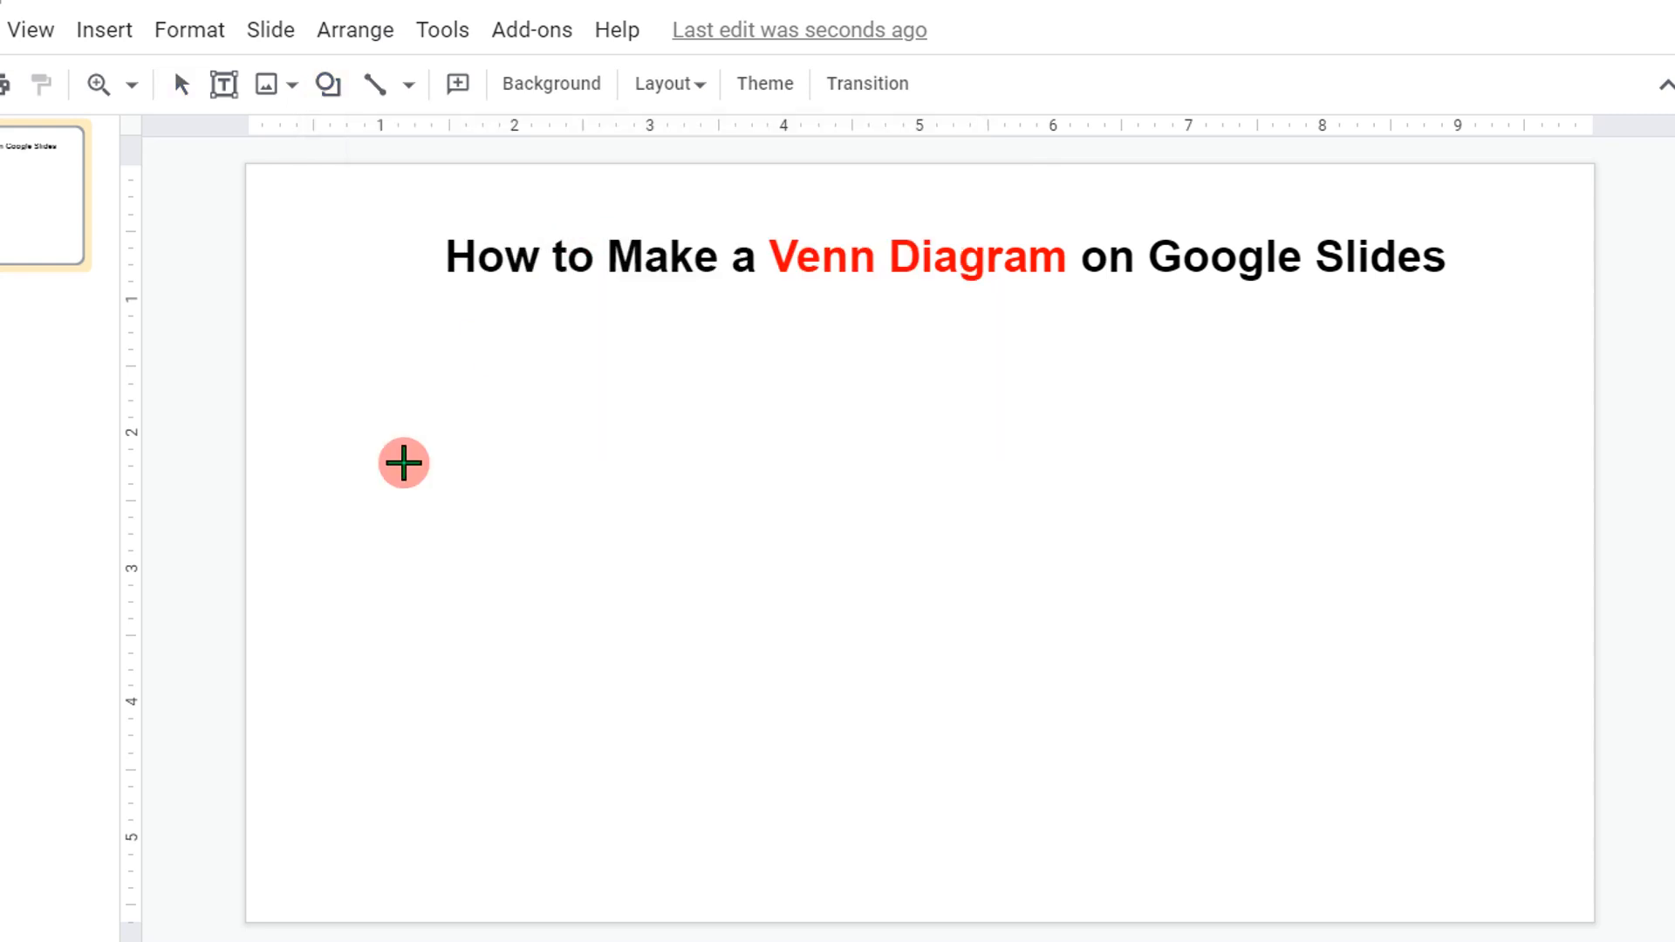
mouse_move(338, 378)
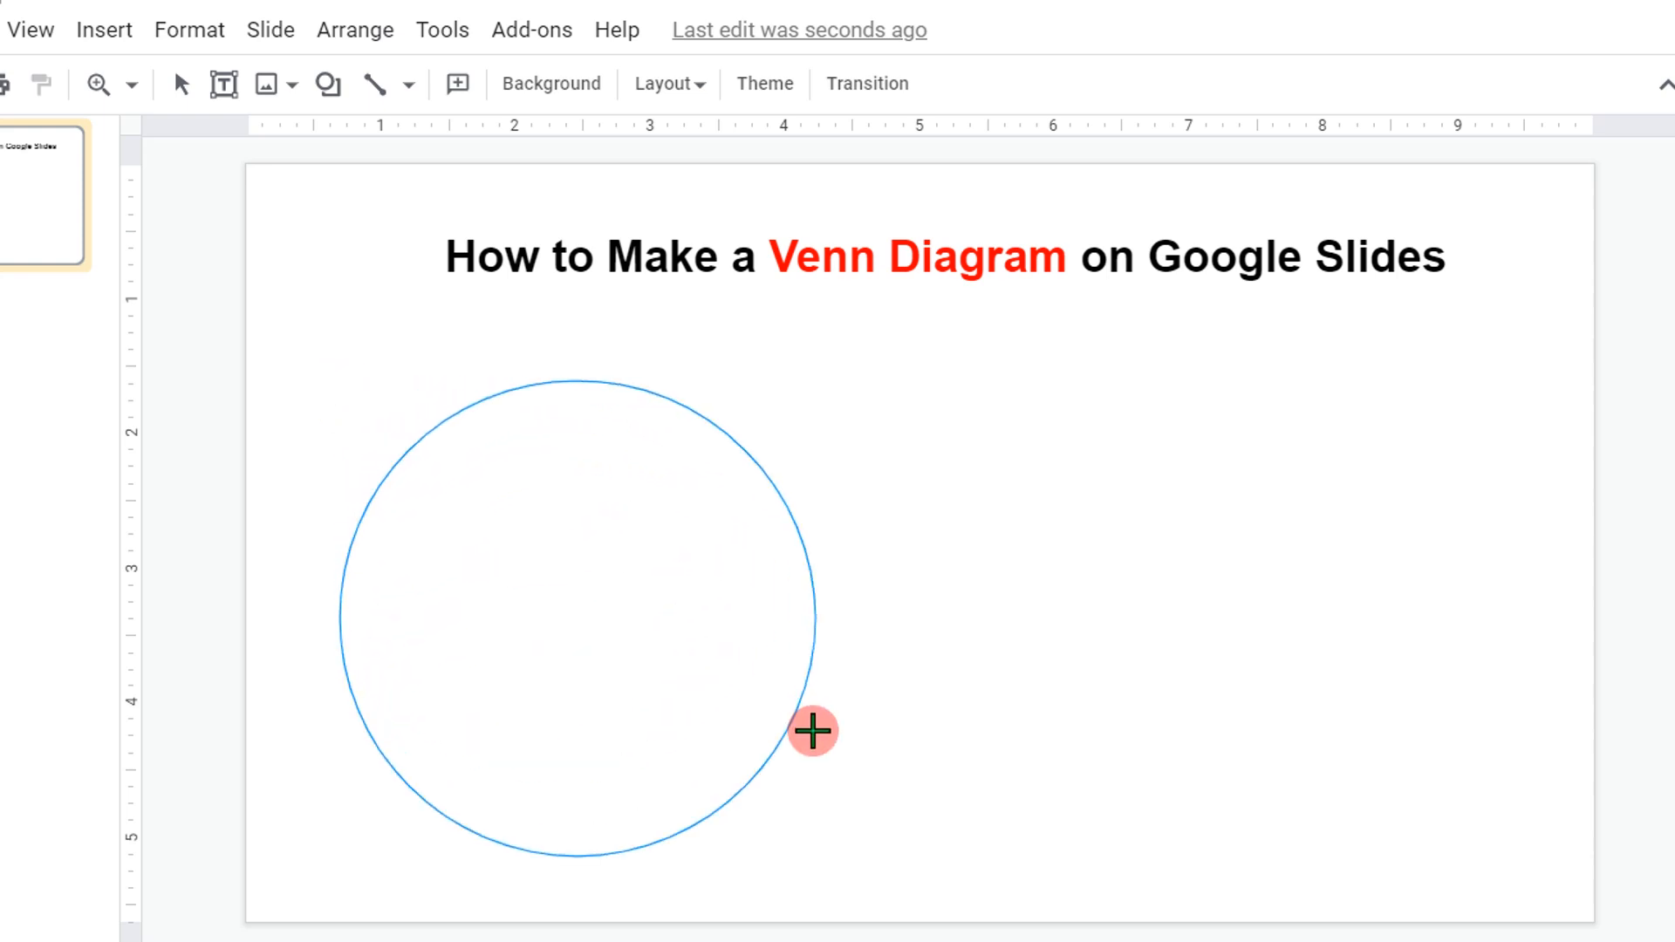
click(576, 618)
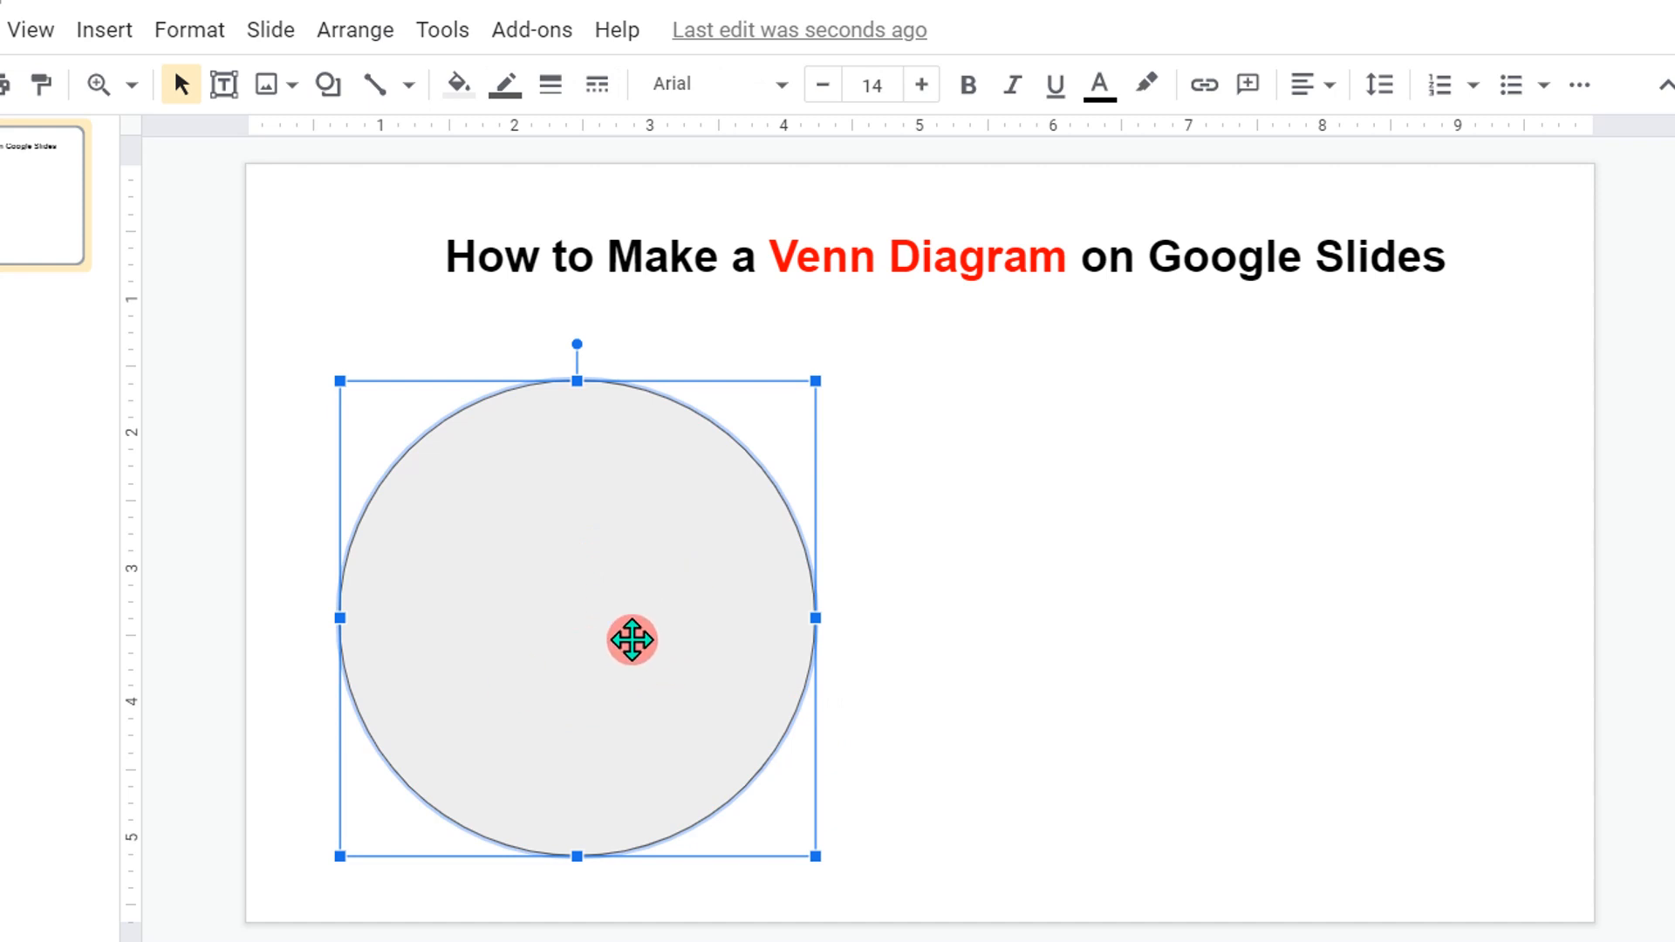
mouse_move(636, 655)
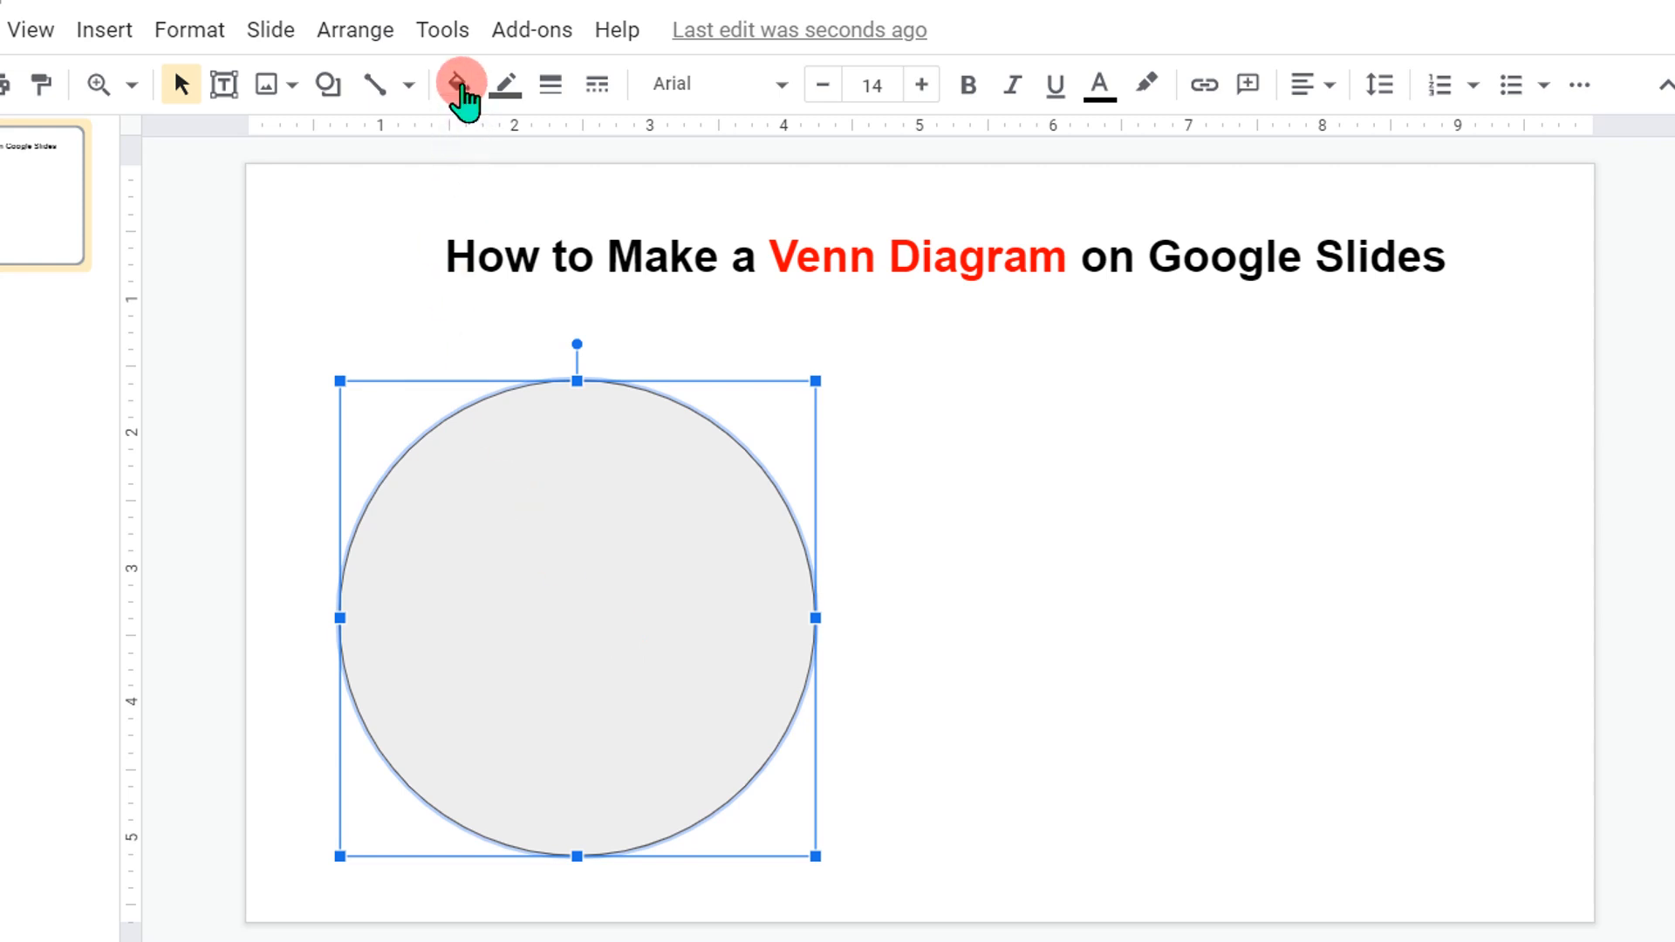
Step: Fill the circle red and give it a 3px black border
click(458, 85)
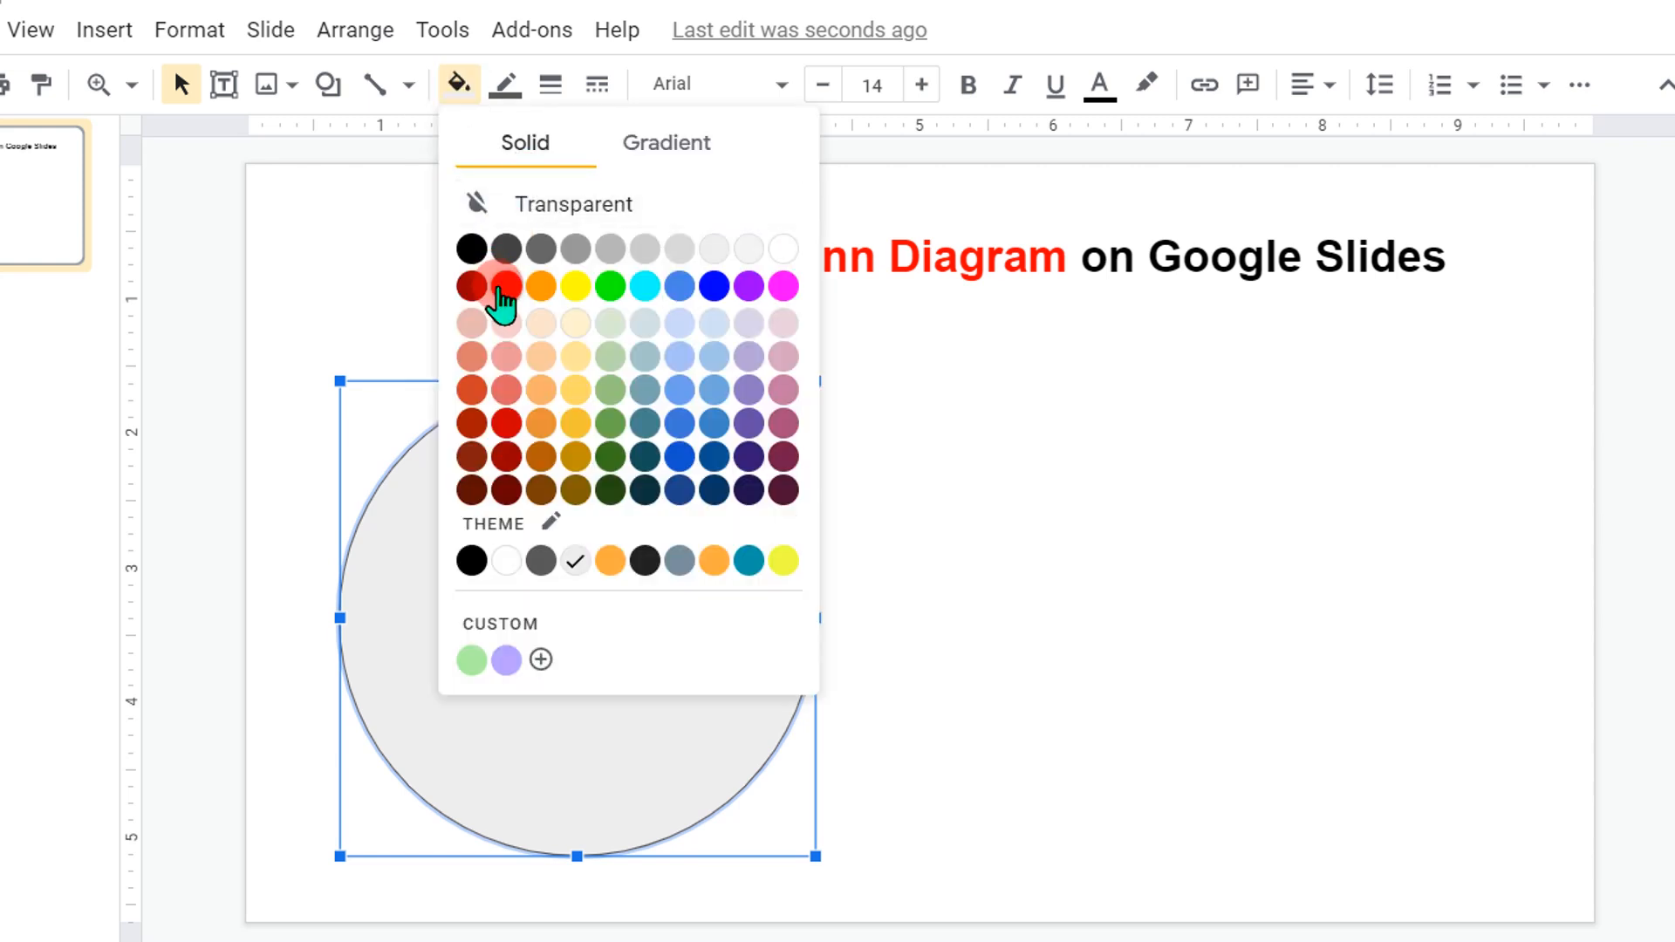
click(505, 285)
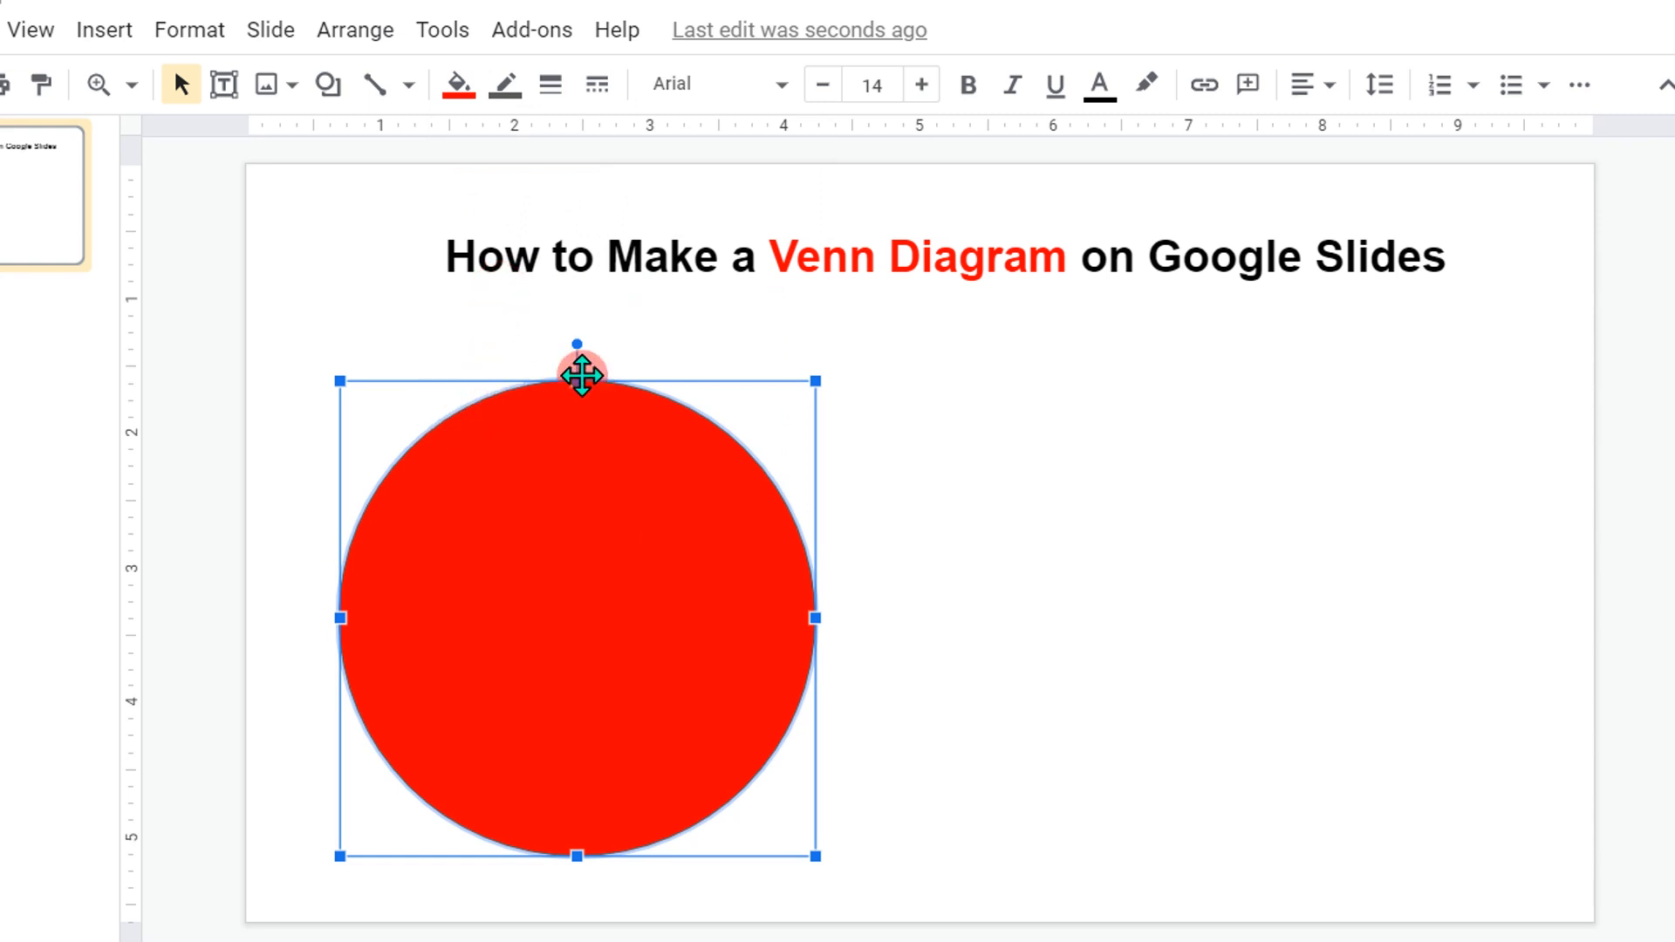
click(551, 84)
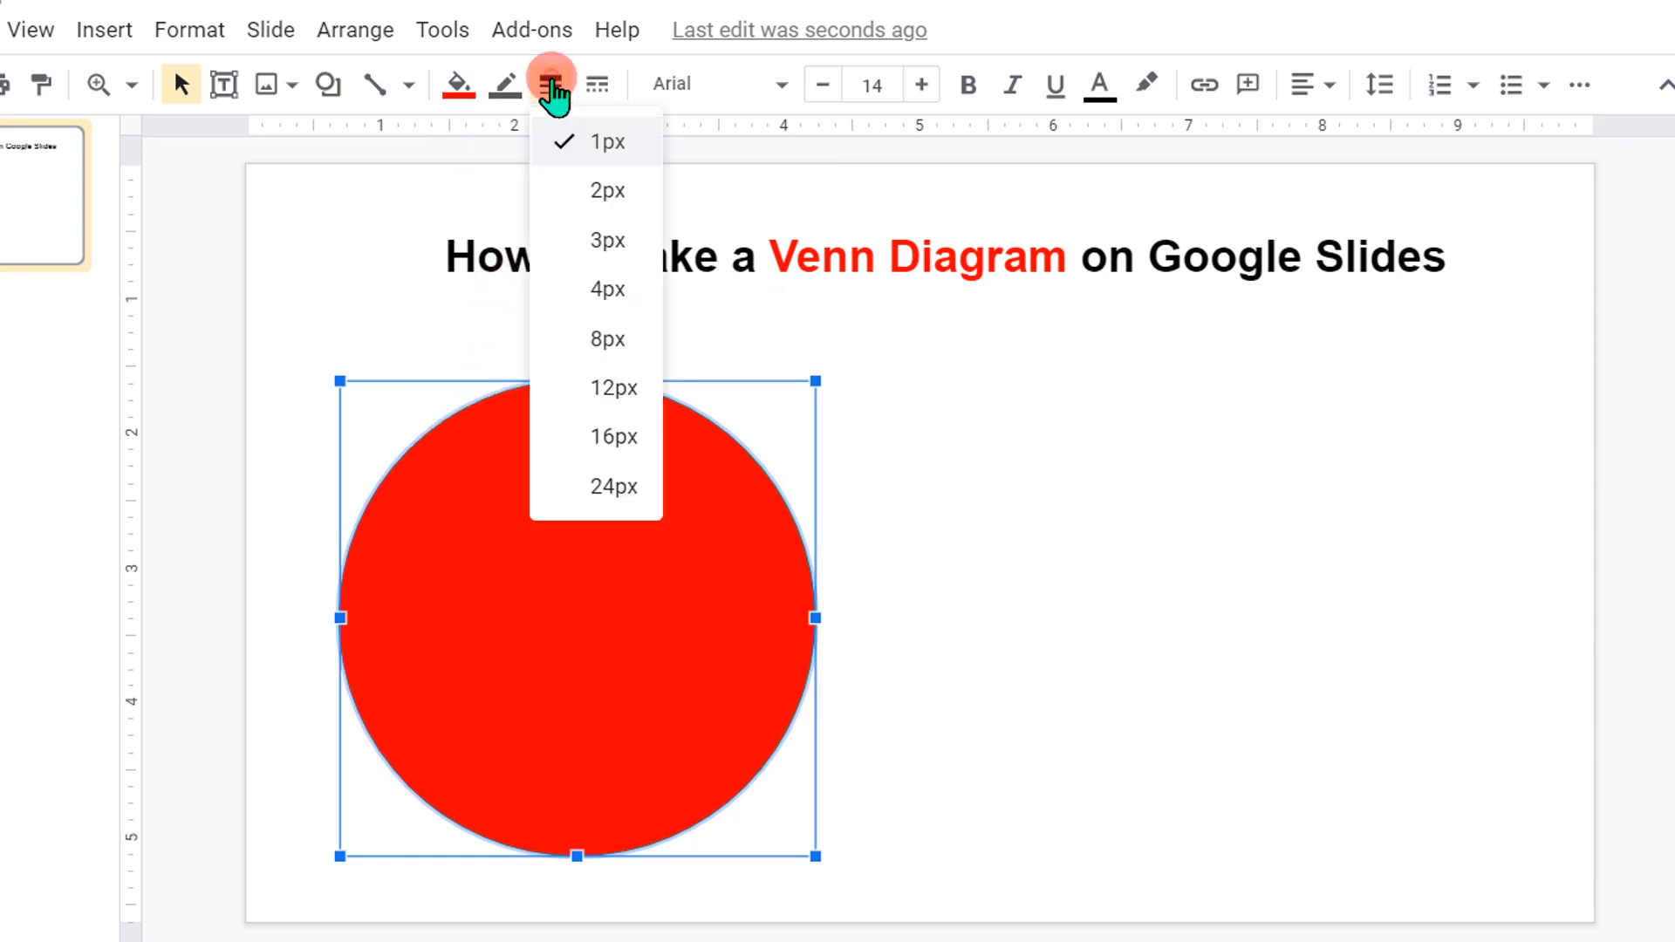
mouse_move(607, 241)
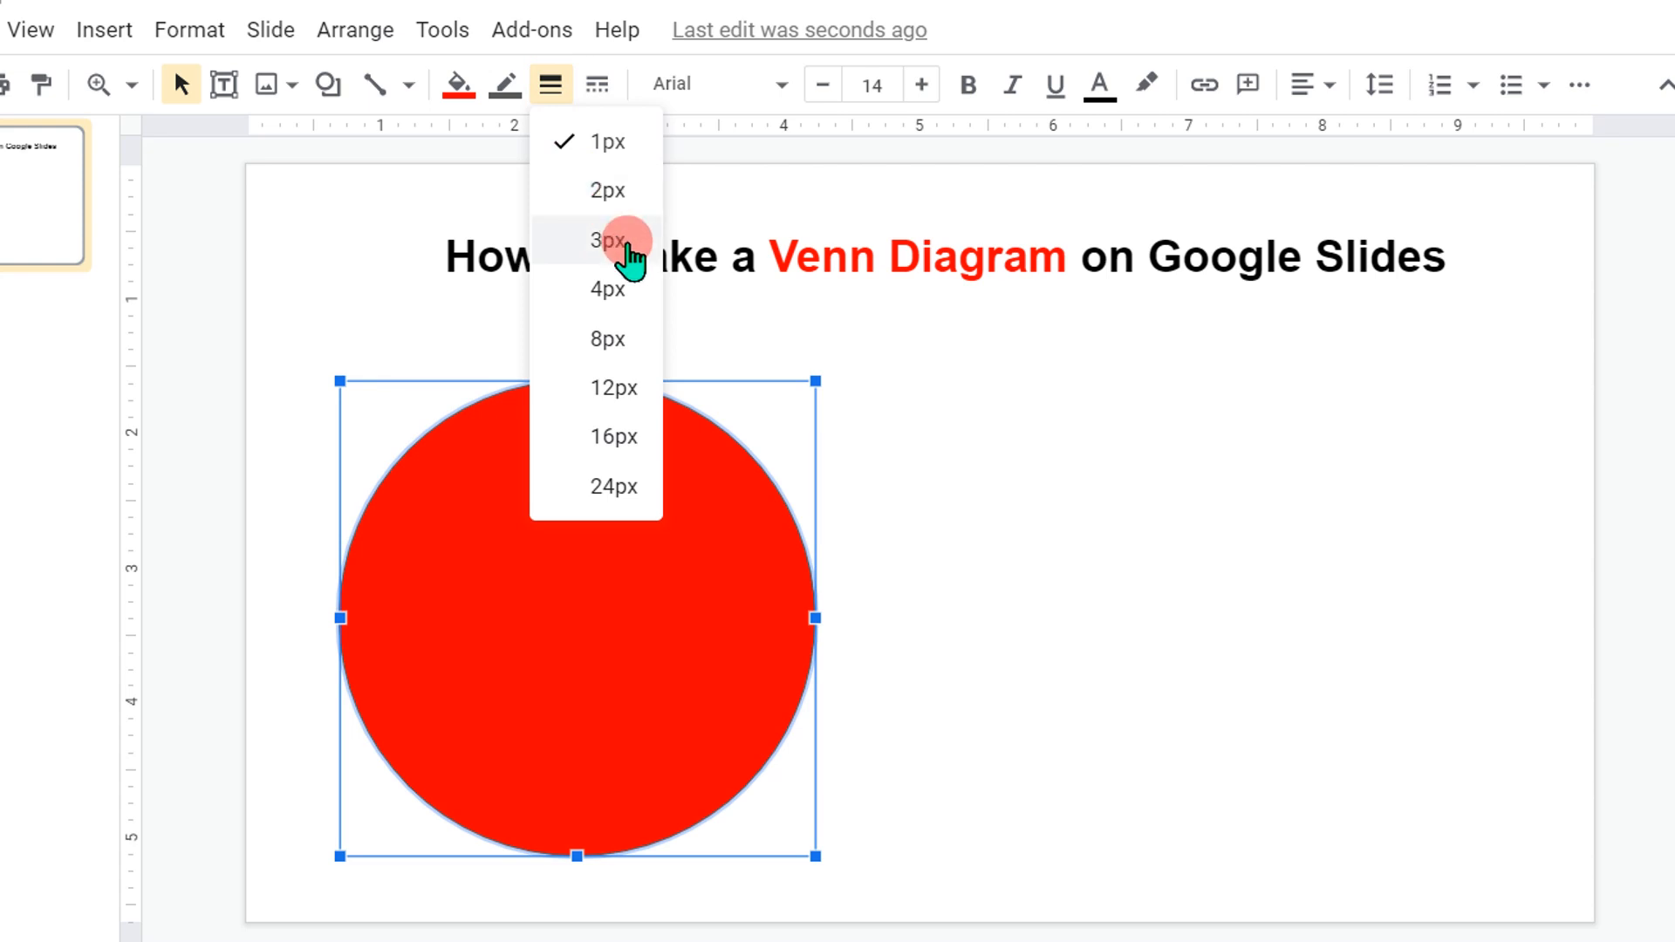
click(608, 239)
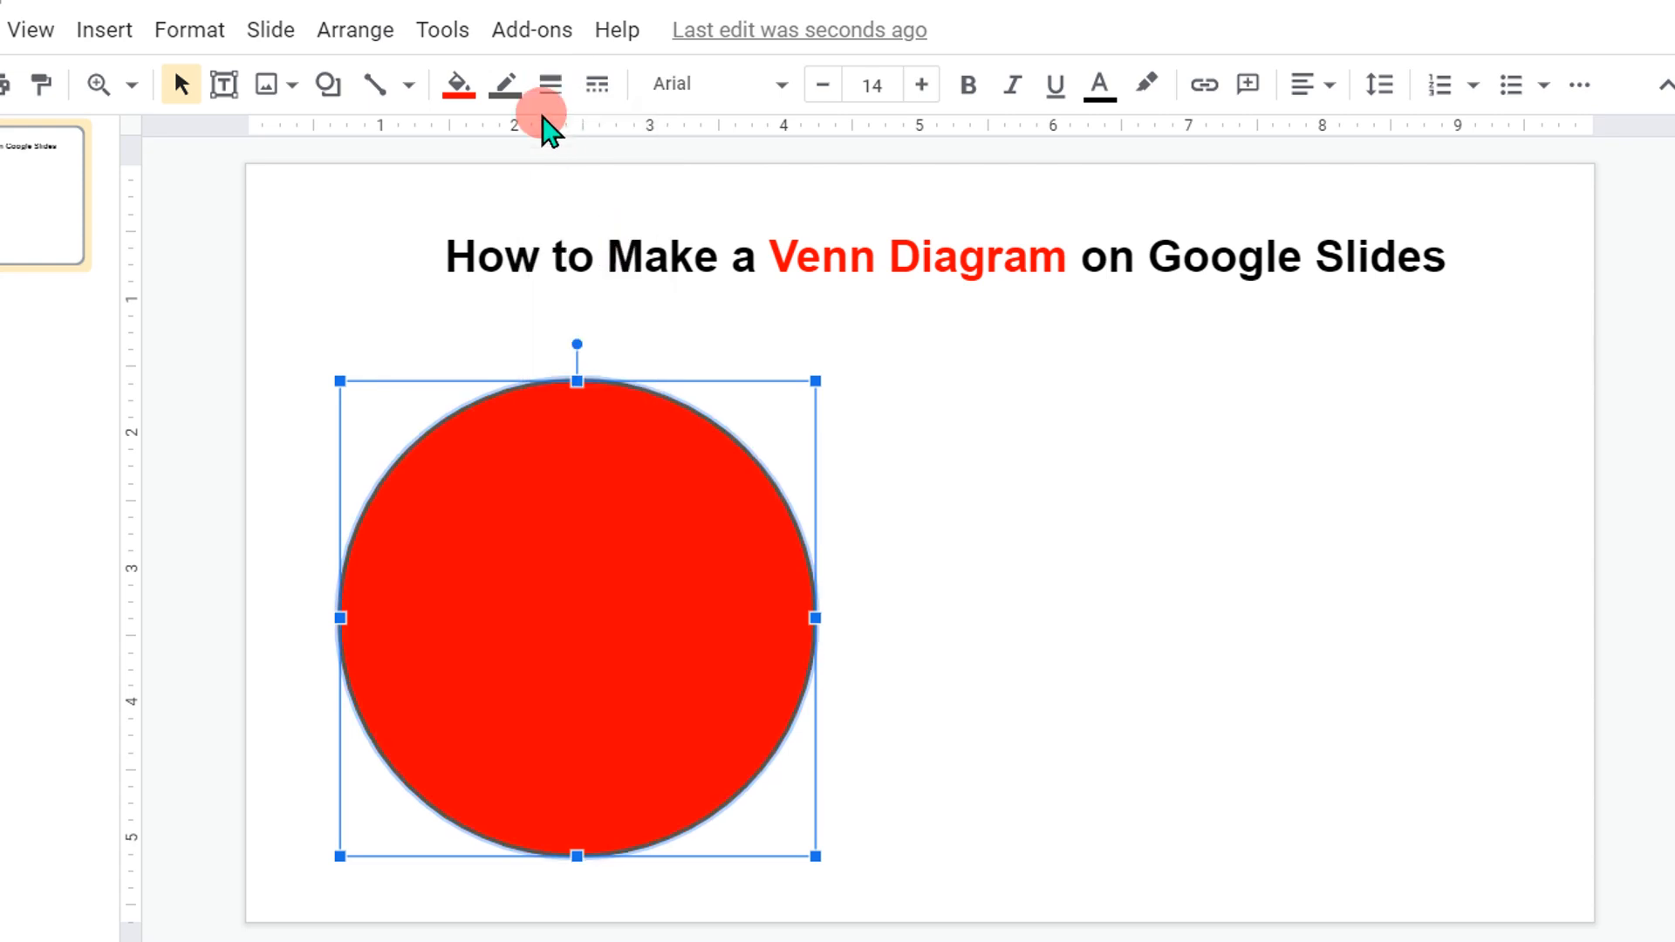
click(505, 84)
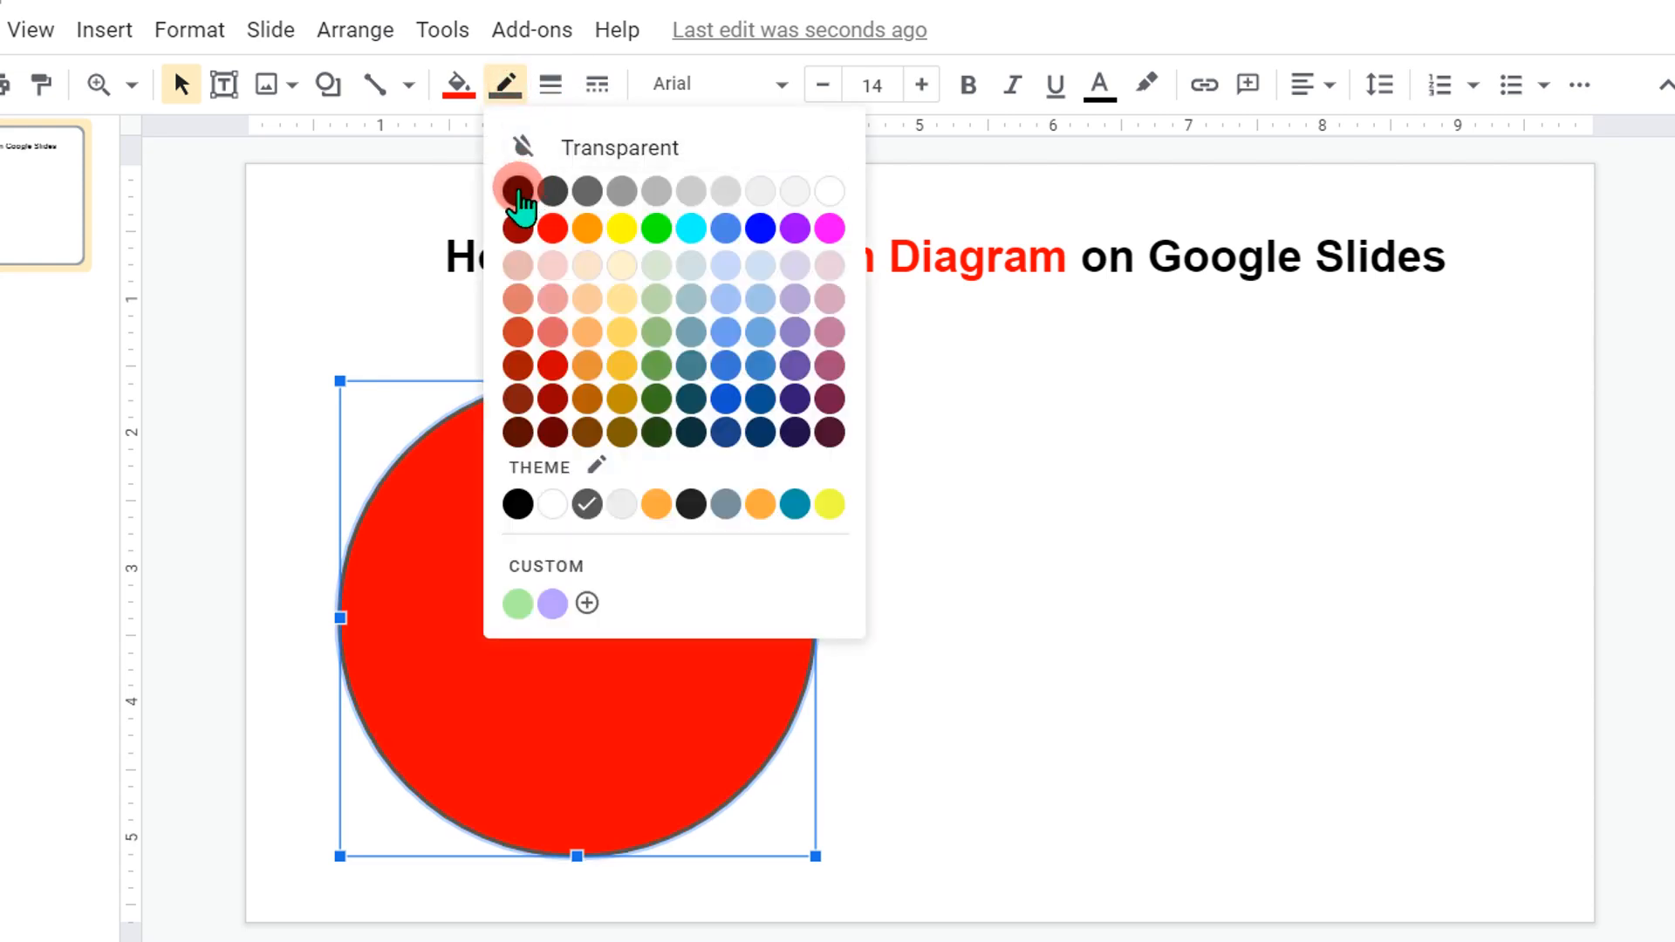
click(516, 190)
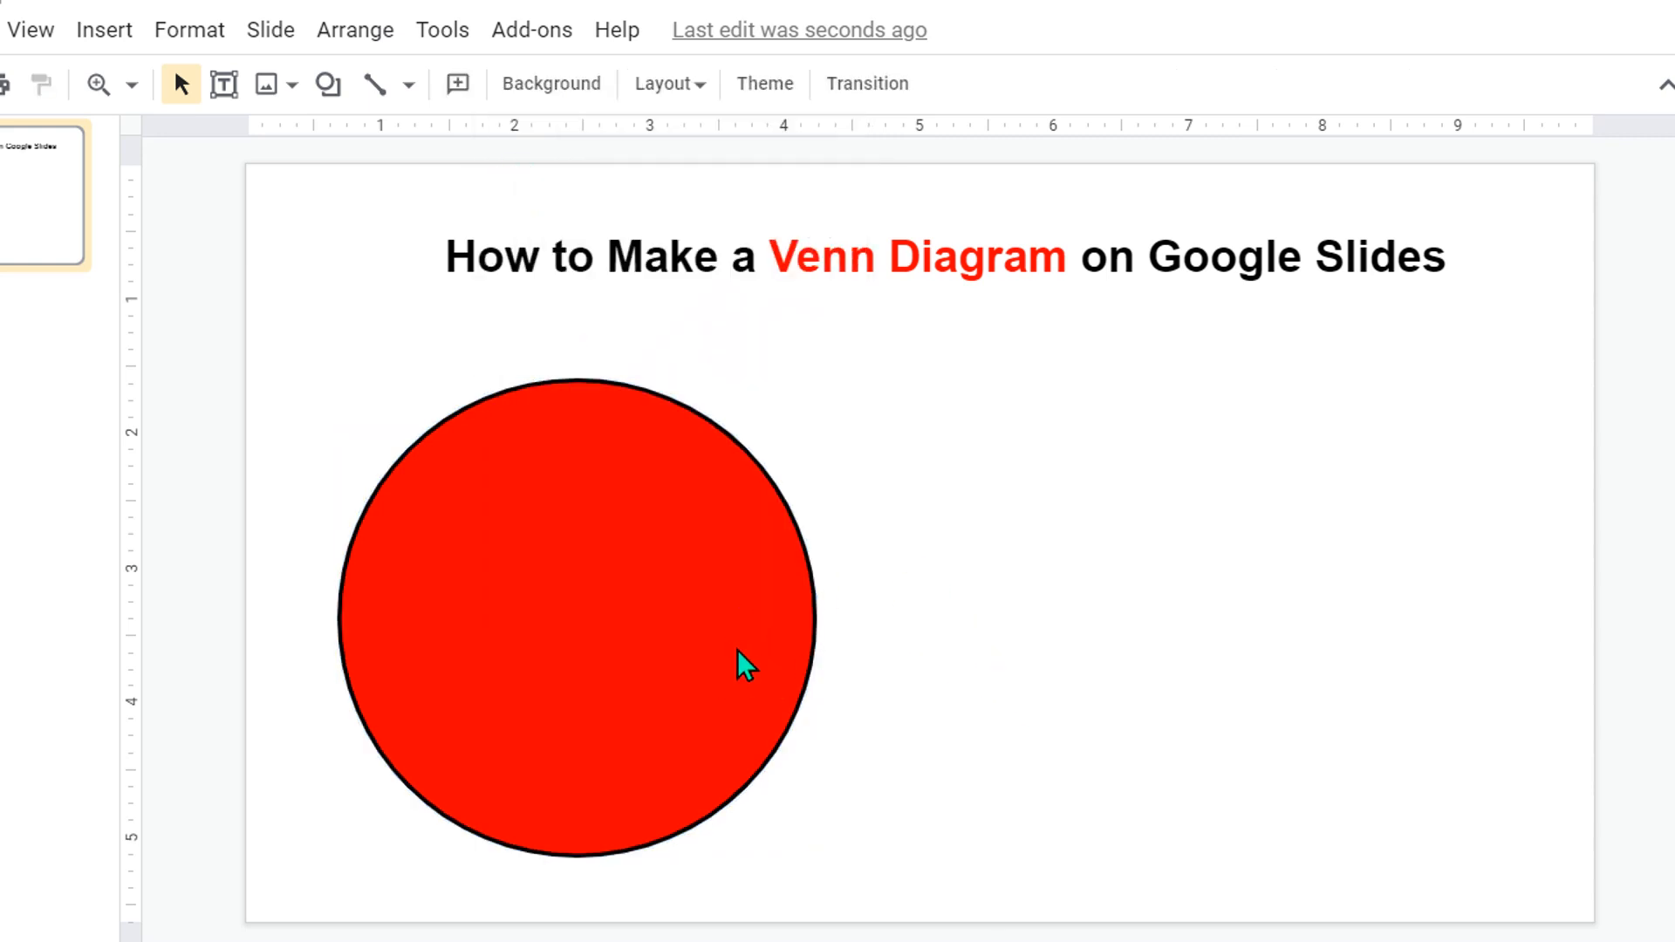
Step: Duplicate the red circle and fill the overlapping copy magenta
click(743, 662)
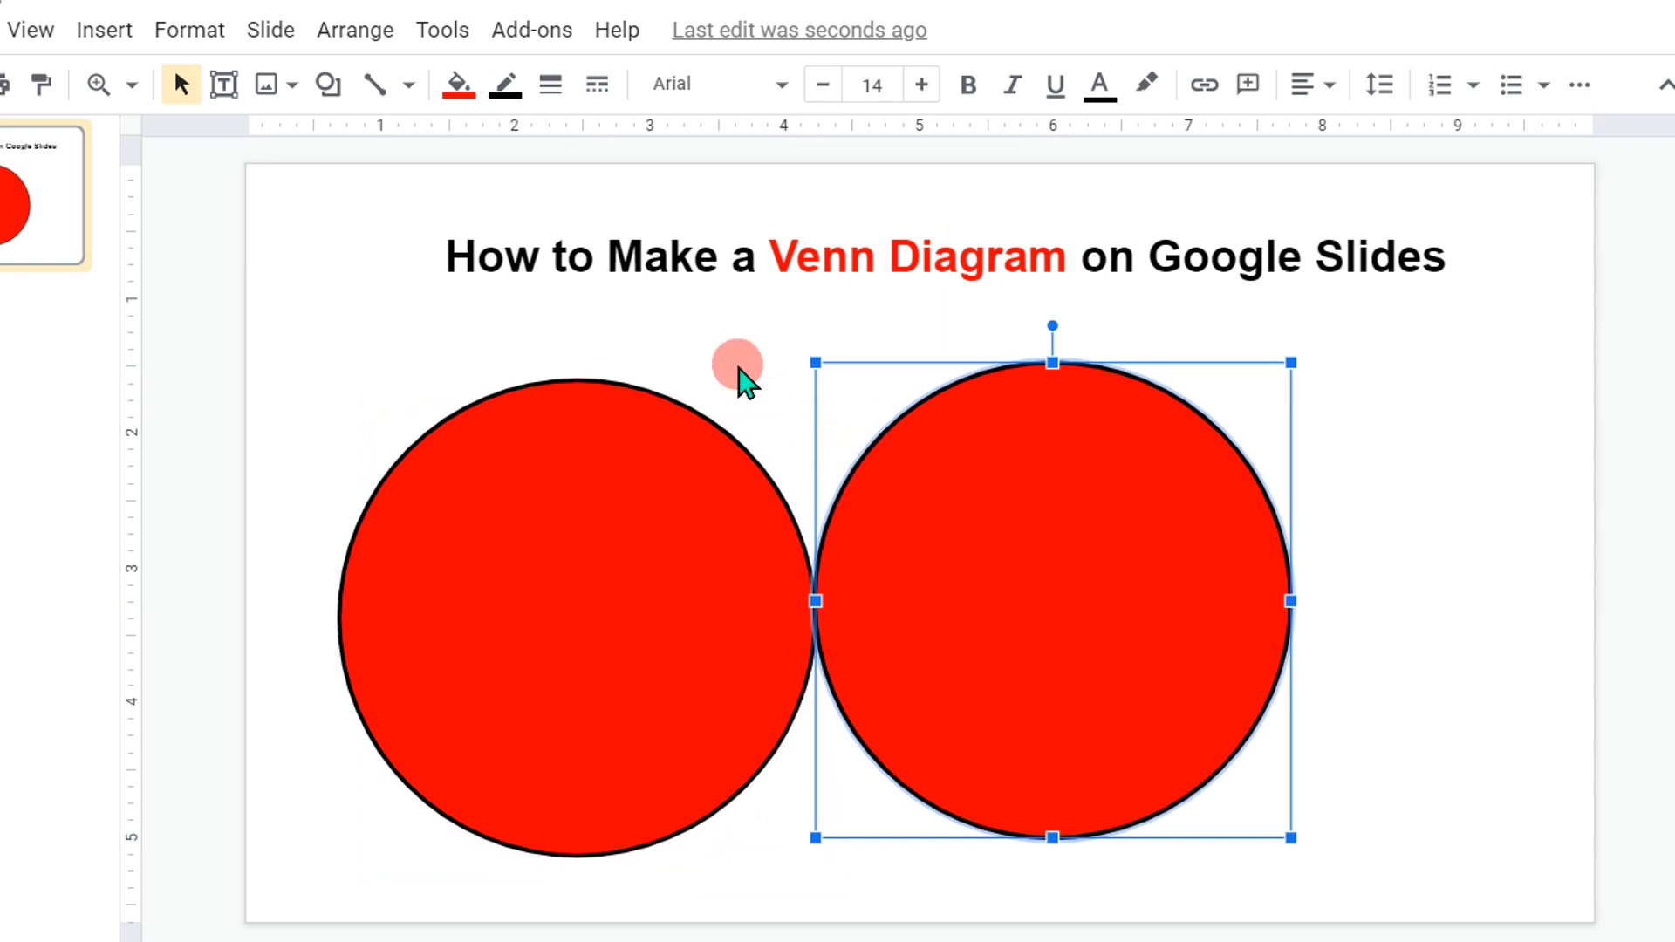
click(457, 85)
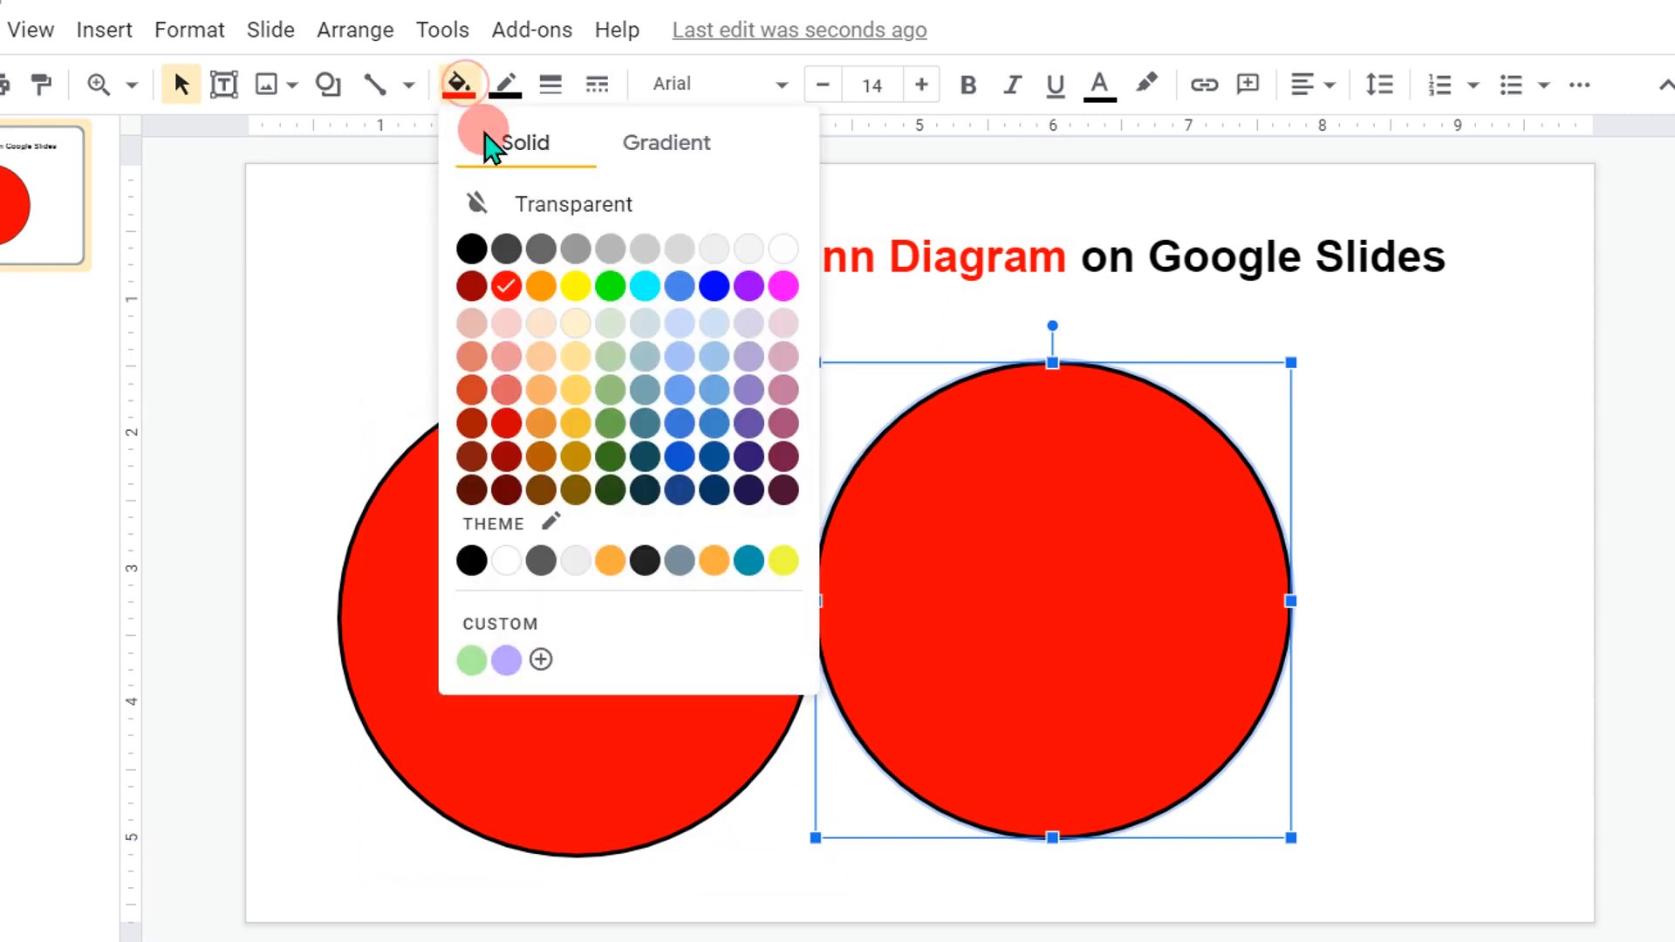
click(782, 285)
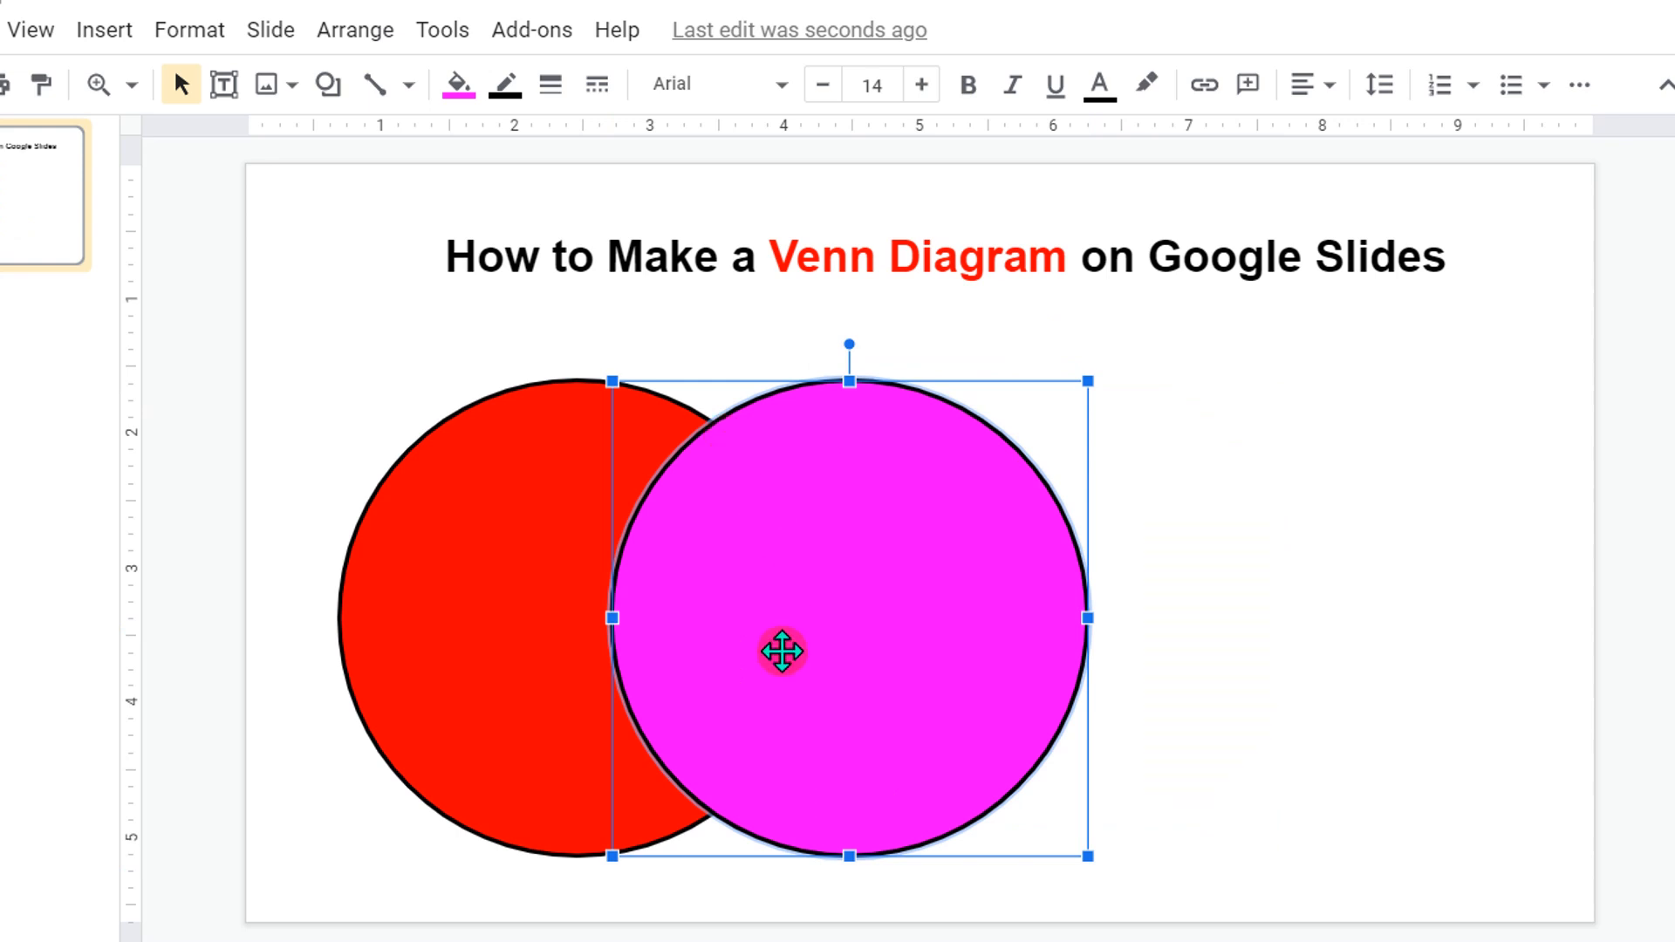
mouse_move(671, 717)
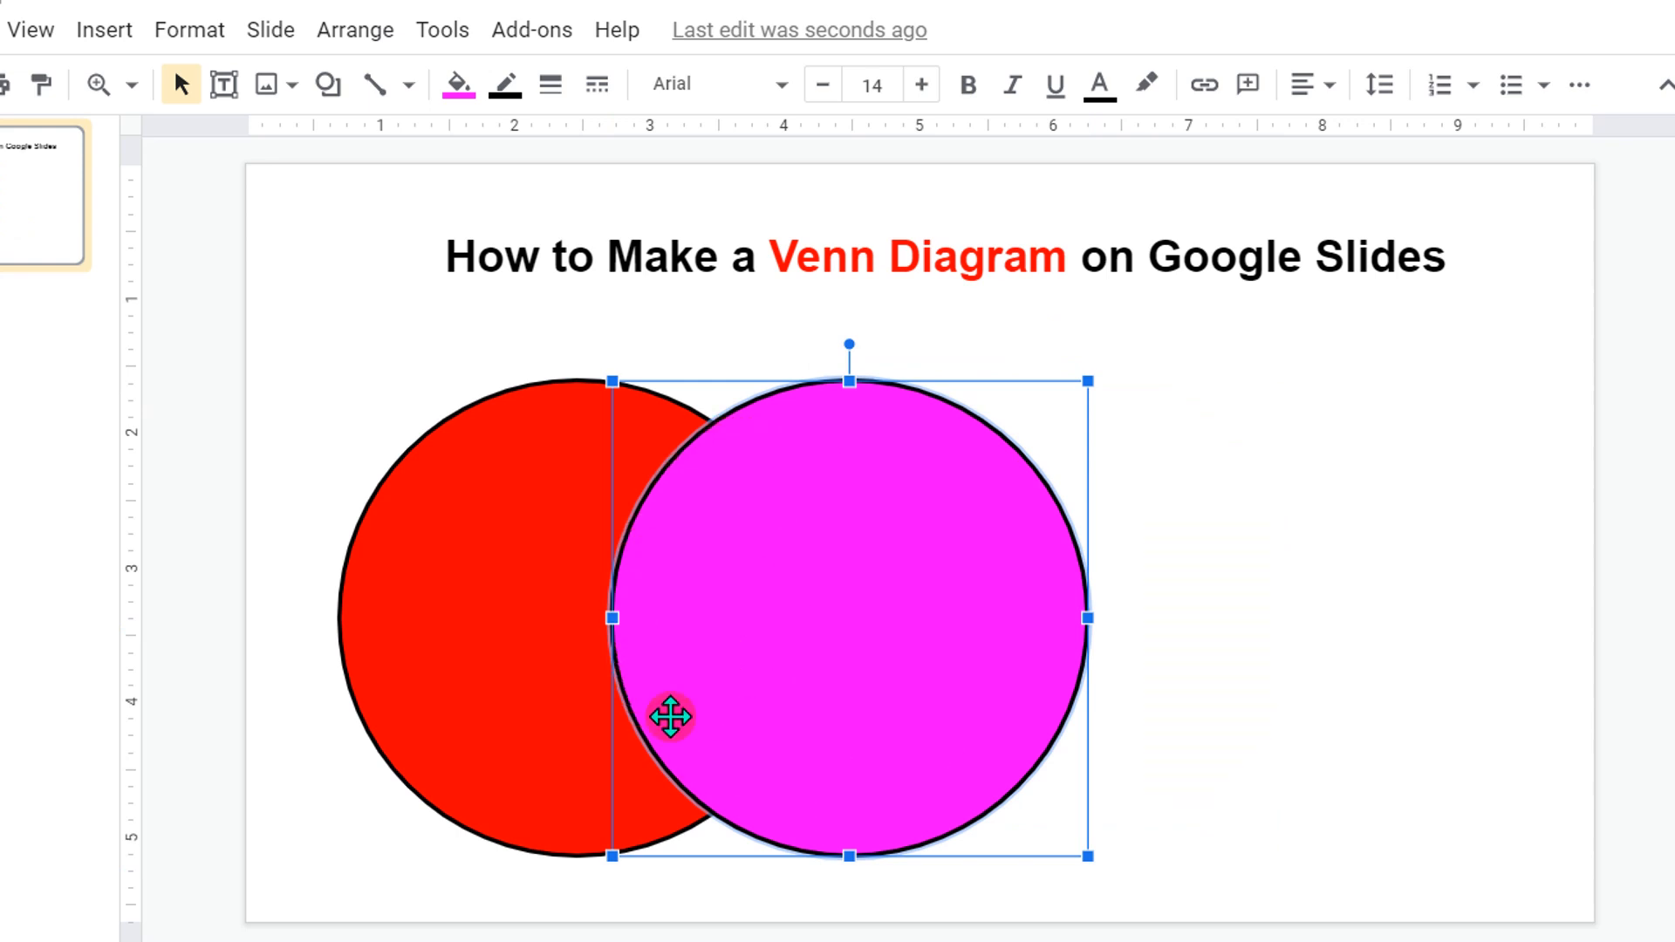
Step: Add text labels A, AB and B at font size 60 across the circles
click(225, 84)
text(A)
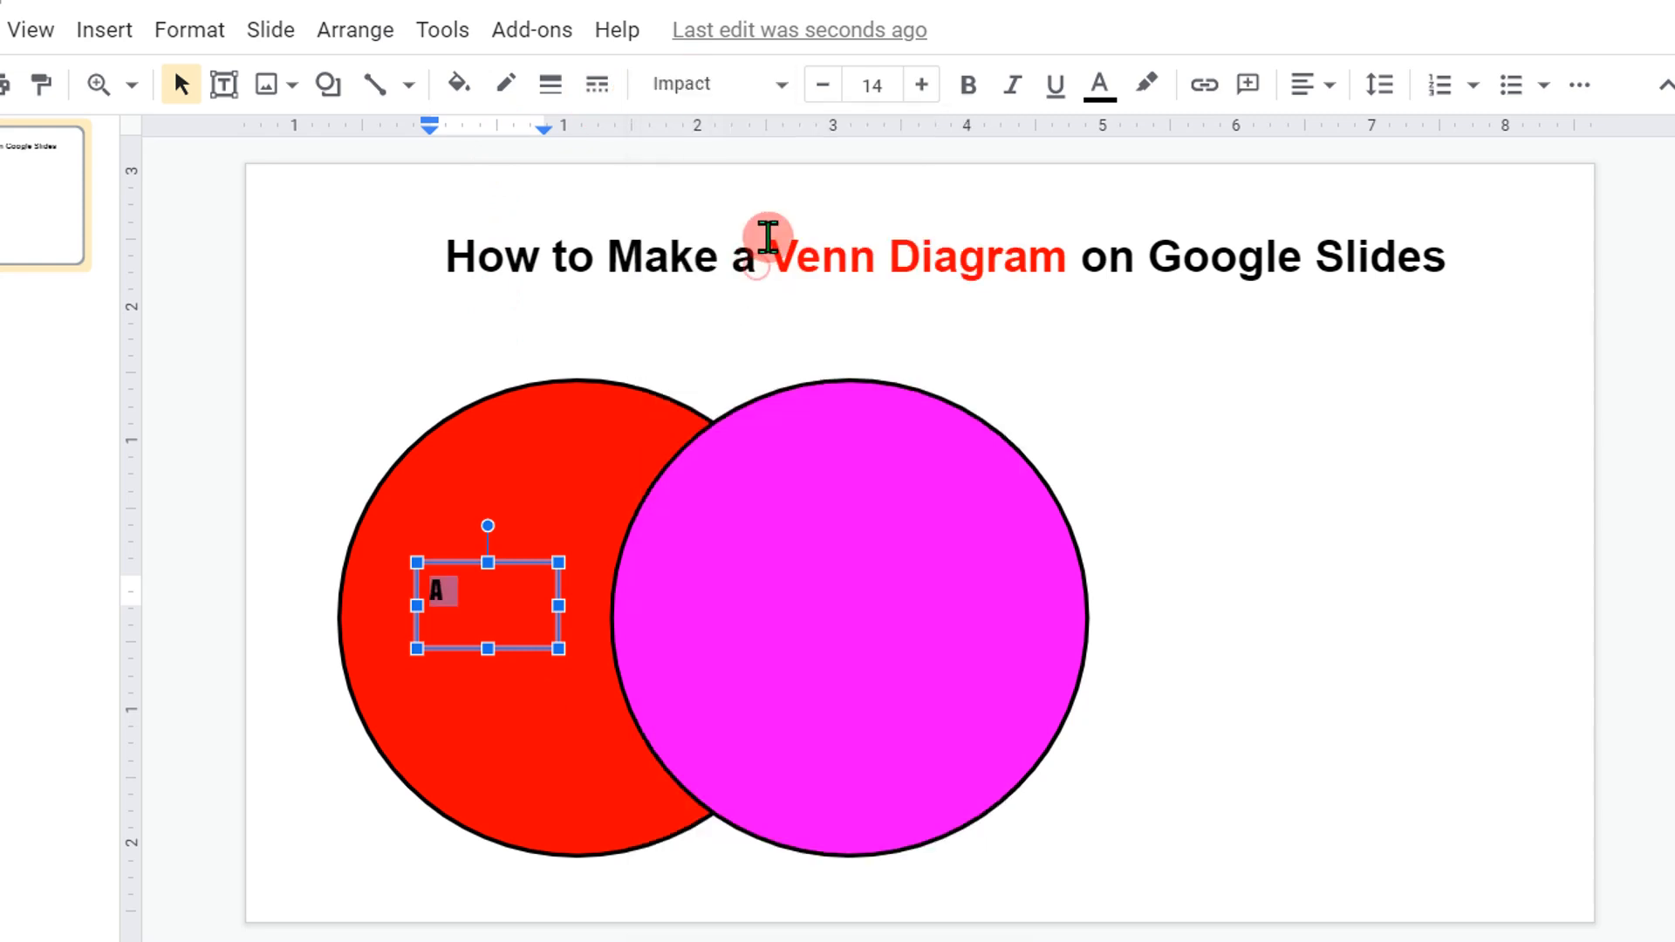
click(872, 84)
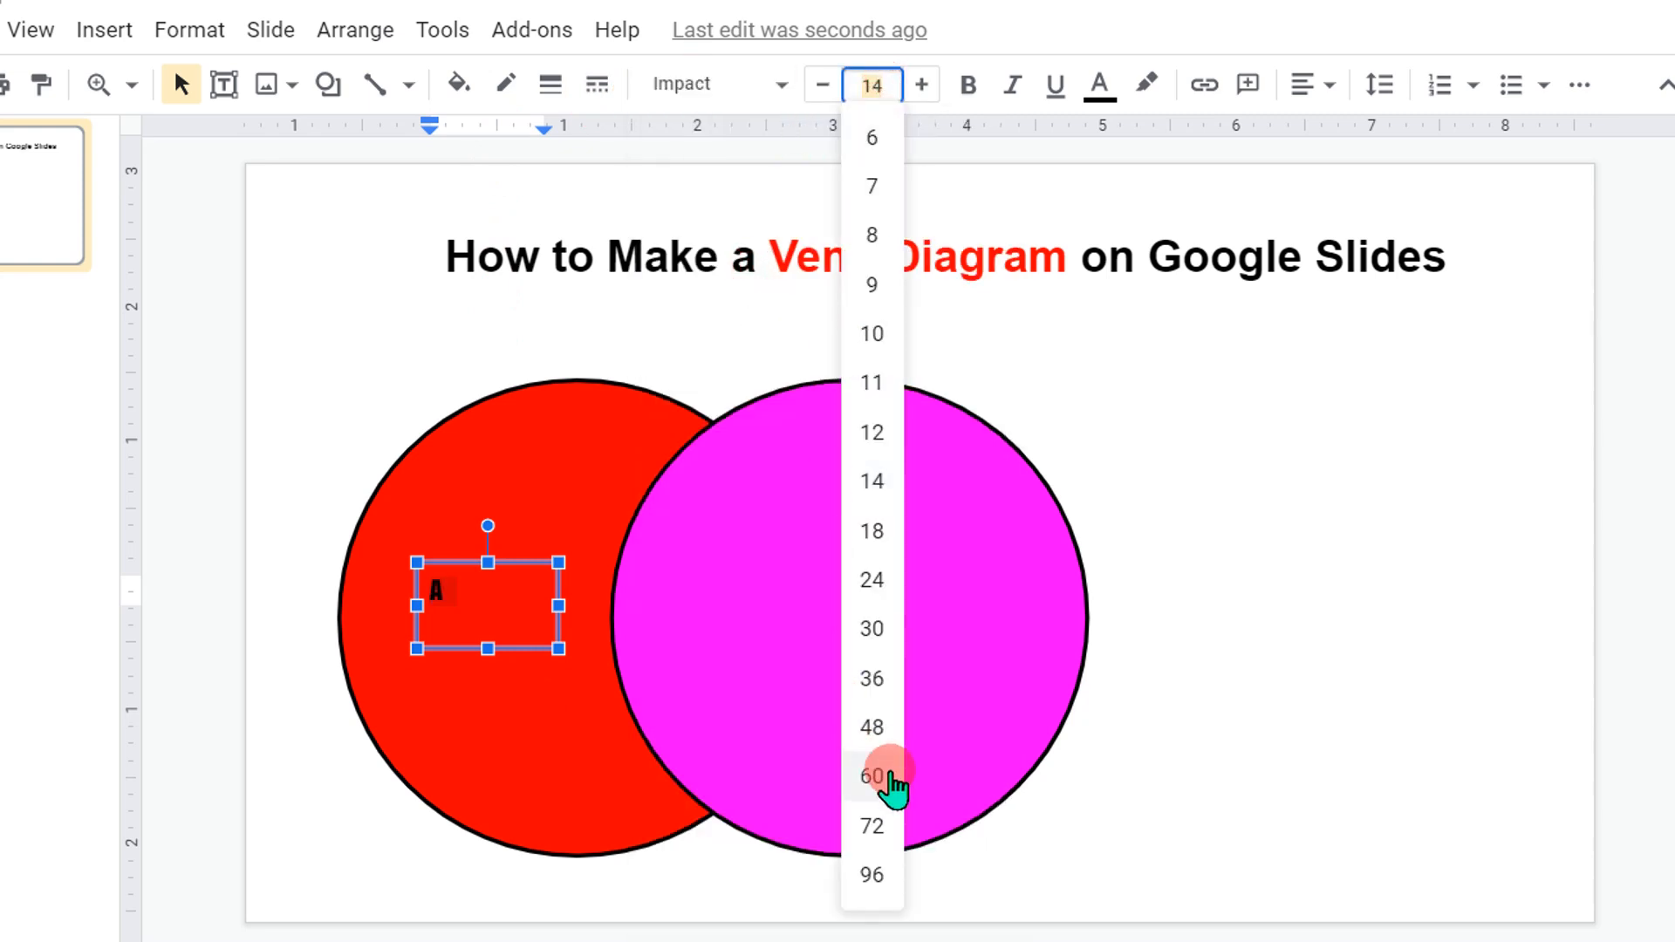
click(872, 773)
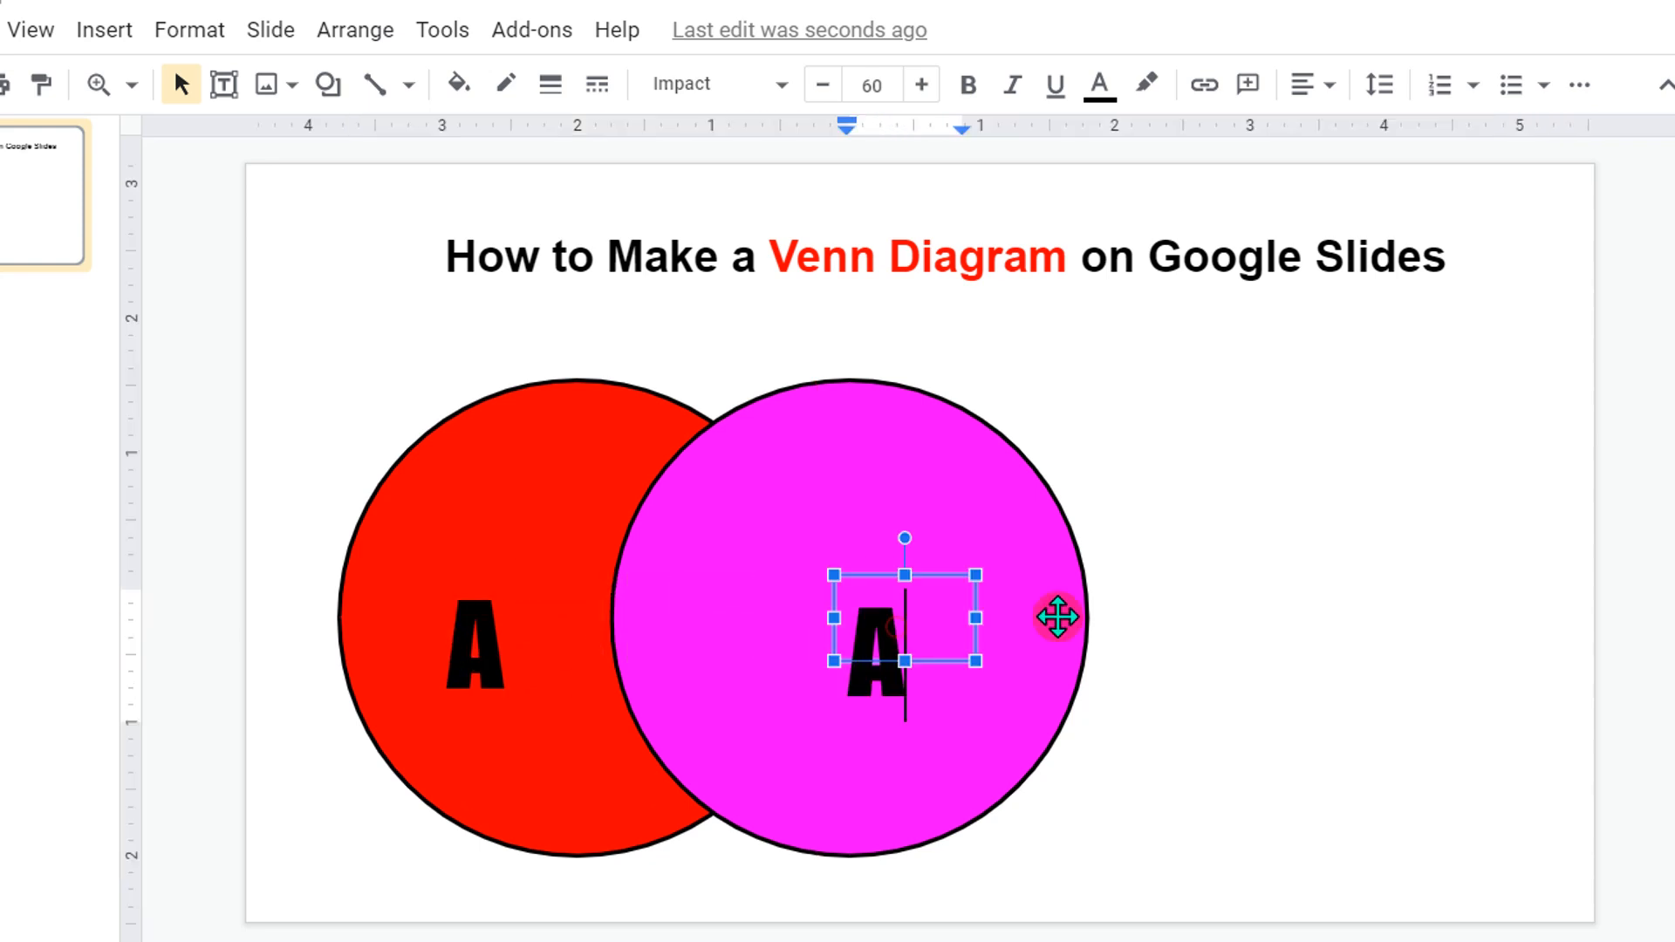
text(B)
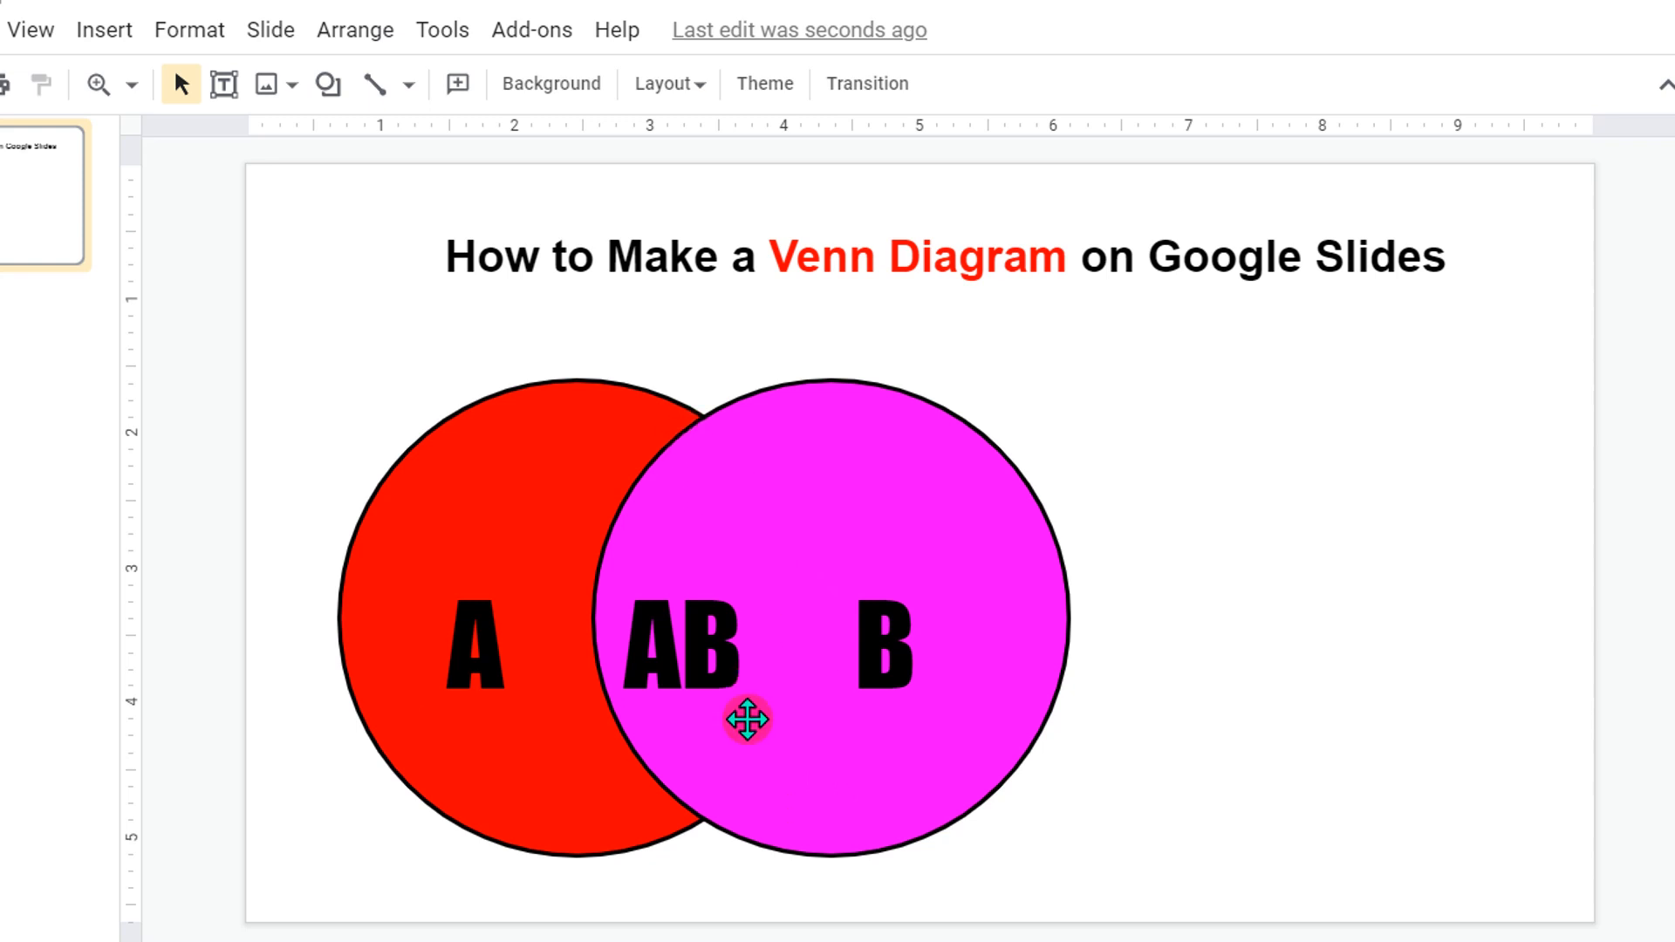
mouse_move(562, 459)
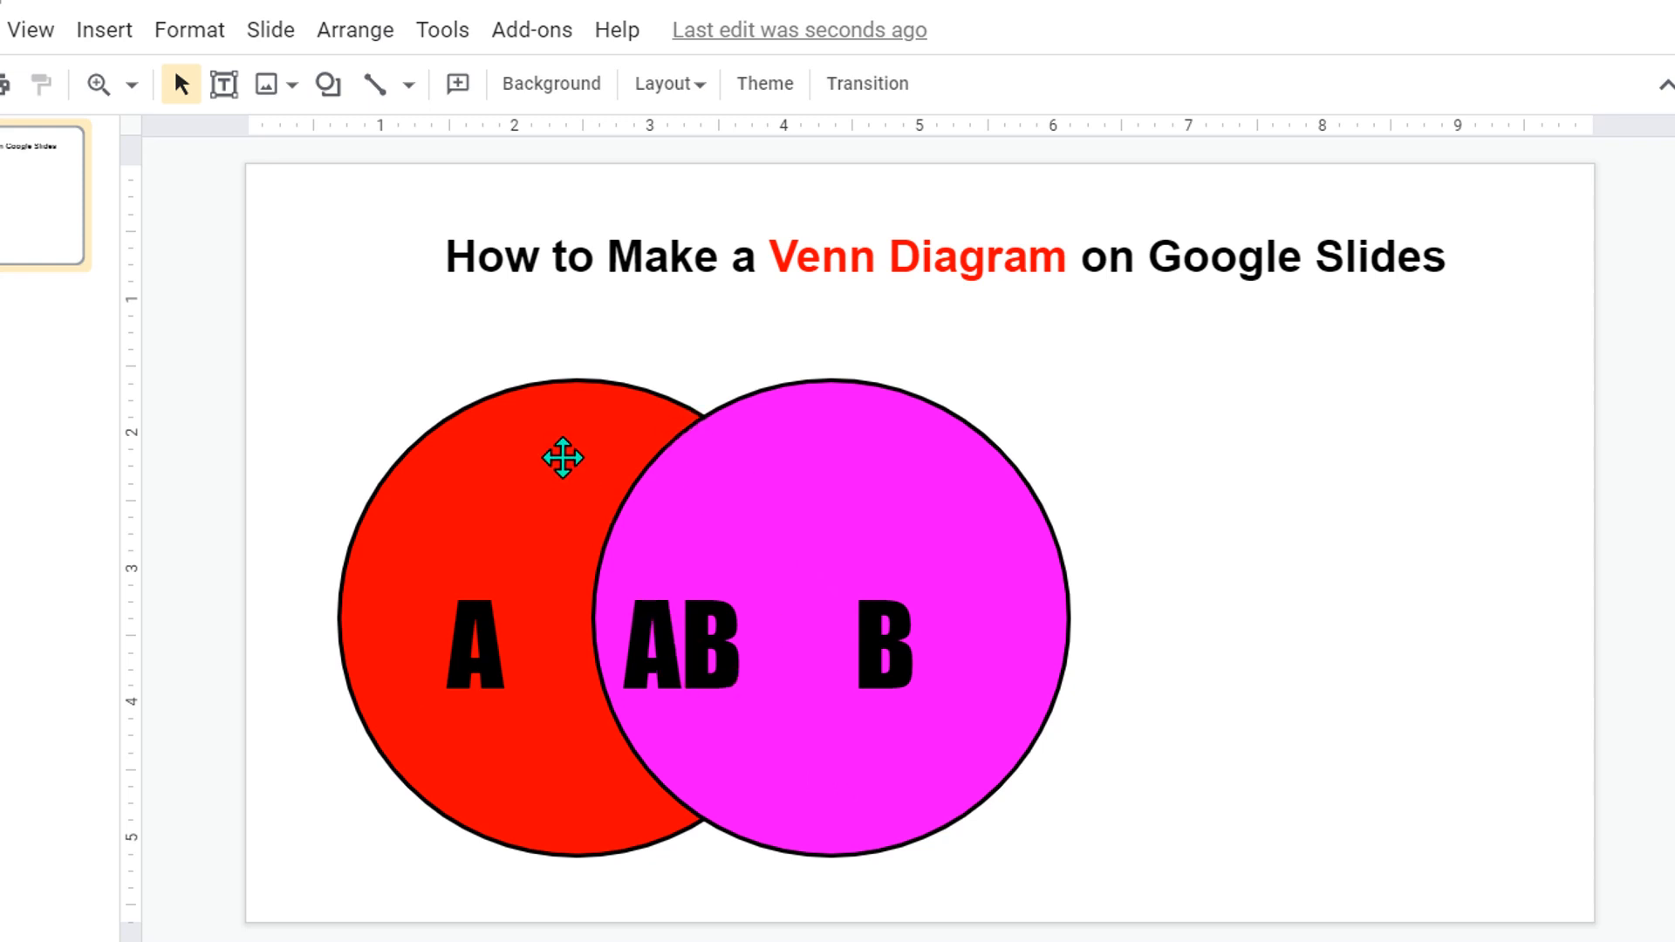
Step: Give the red and magenta circle fills custom translucent colours
click(565, 458)
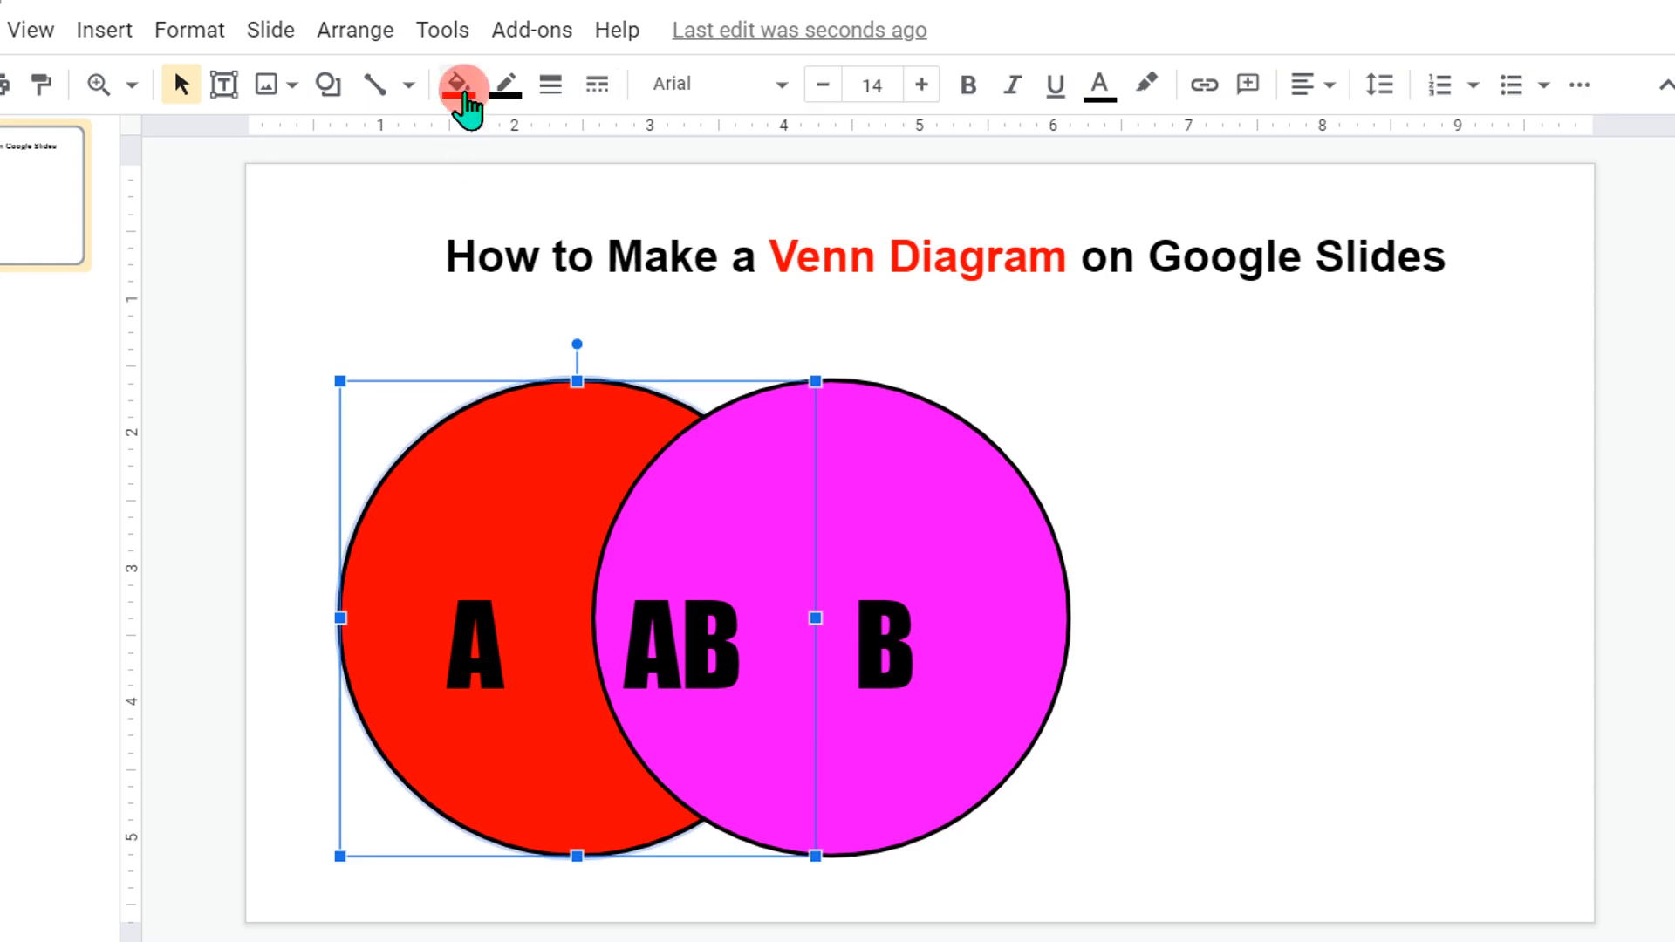
click(461, 85)
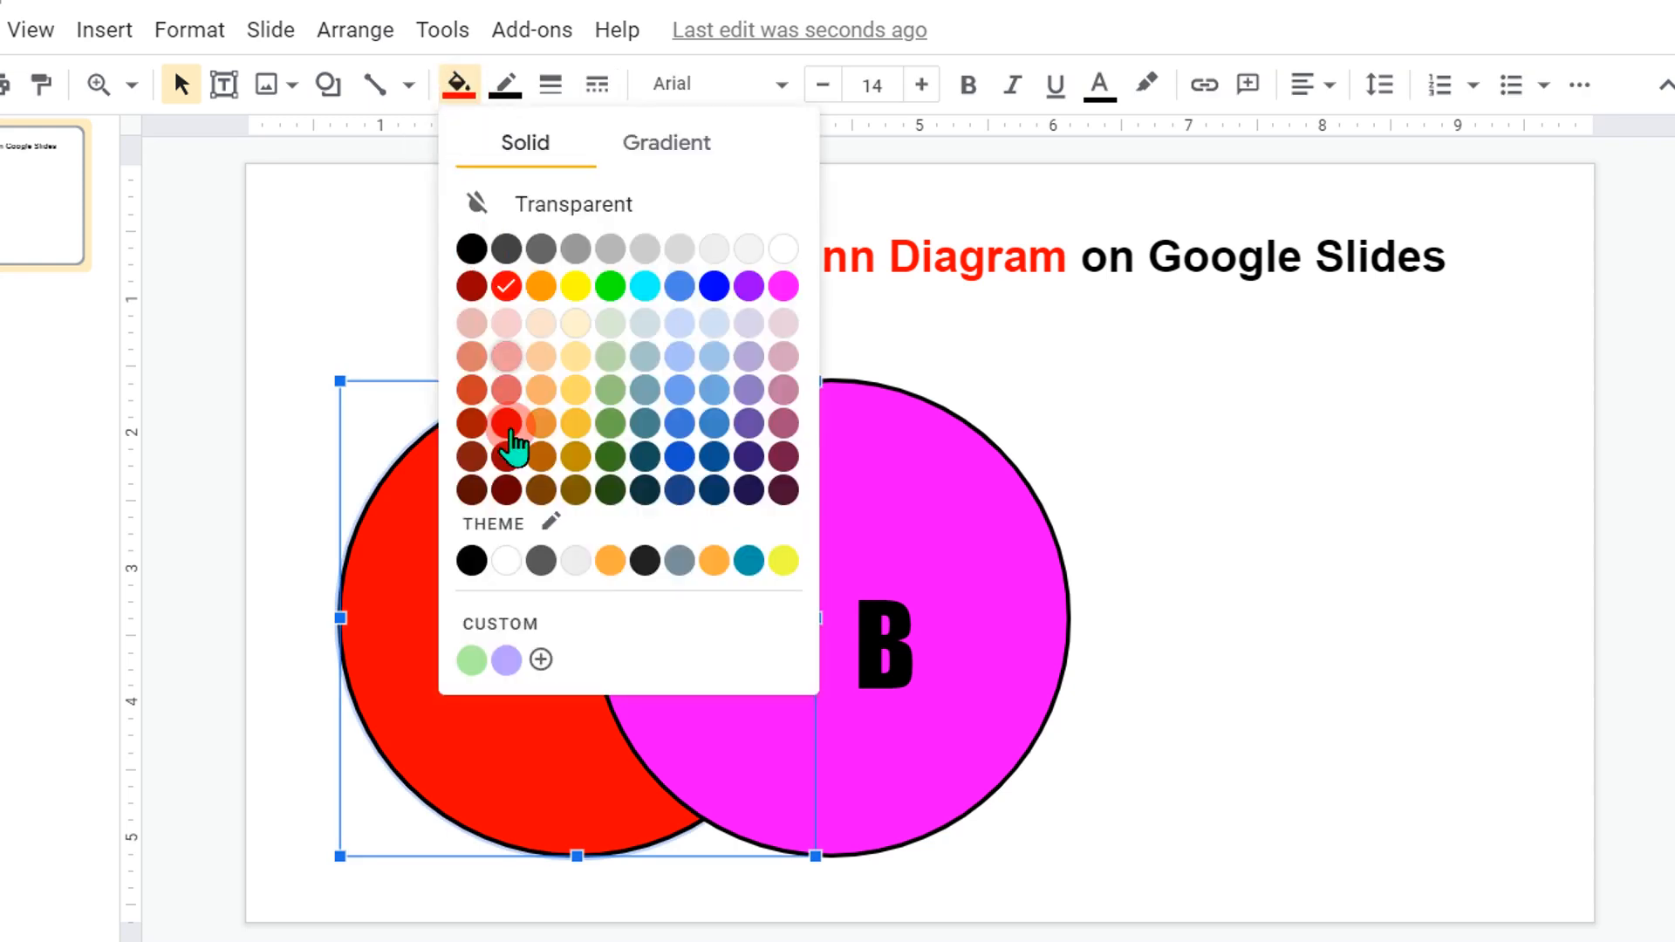
click(541, 660)
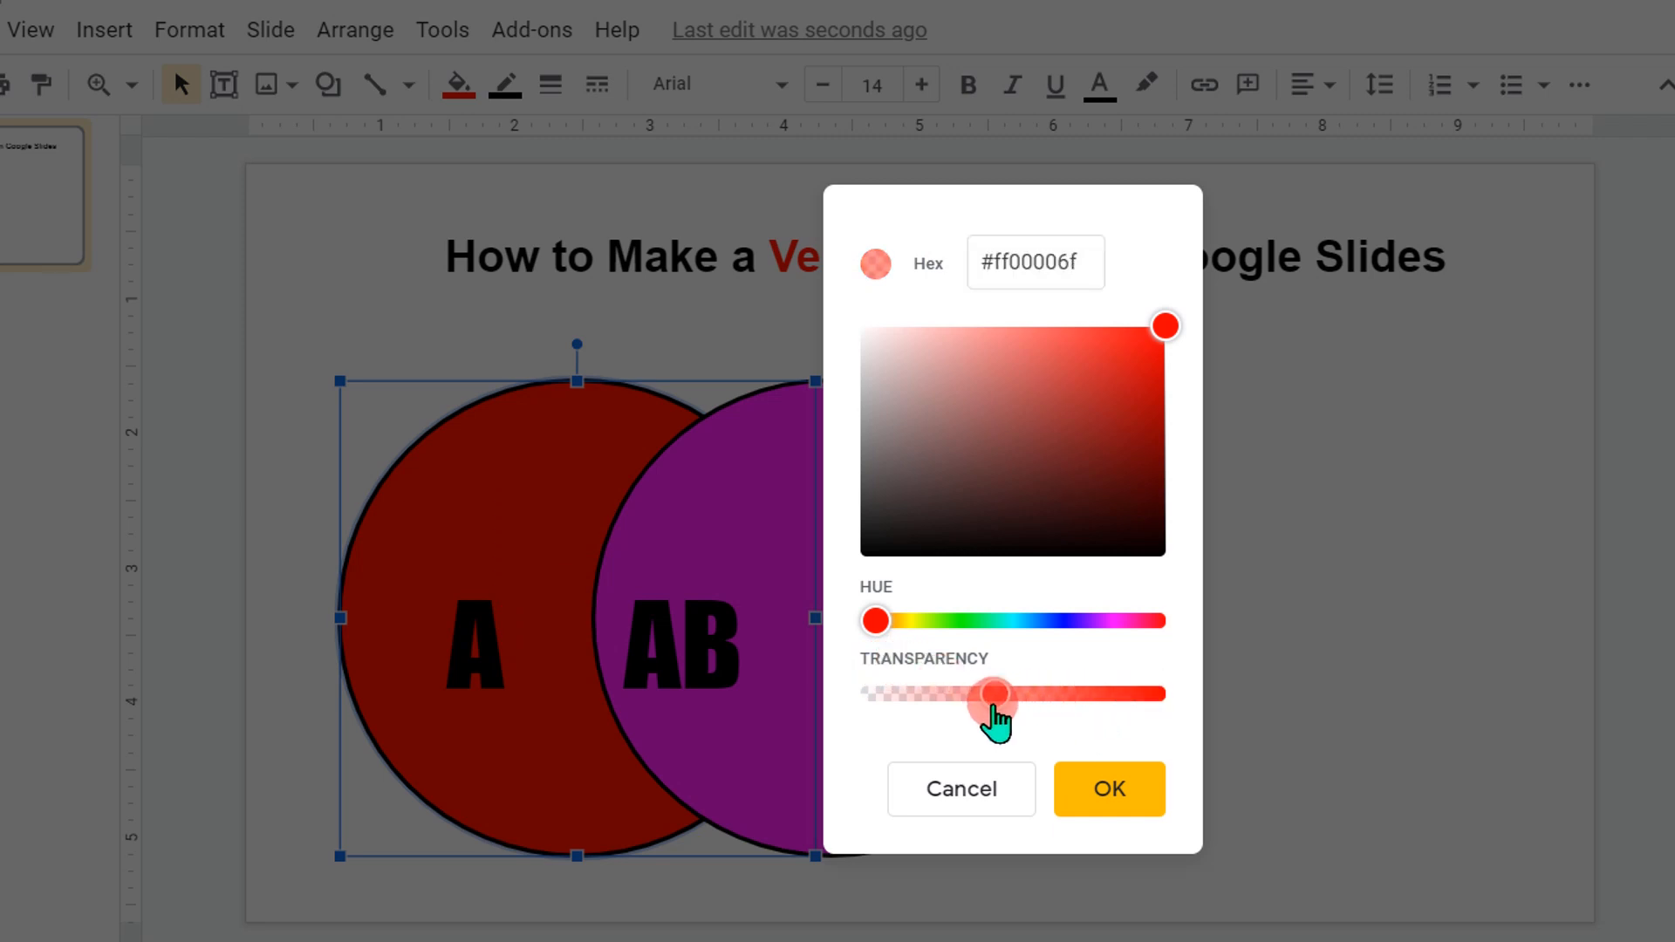
click(1108, 790)
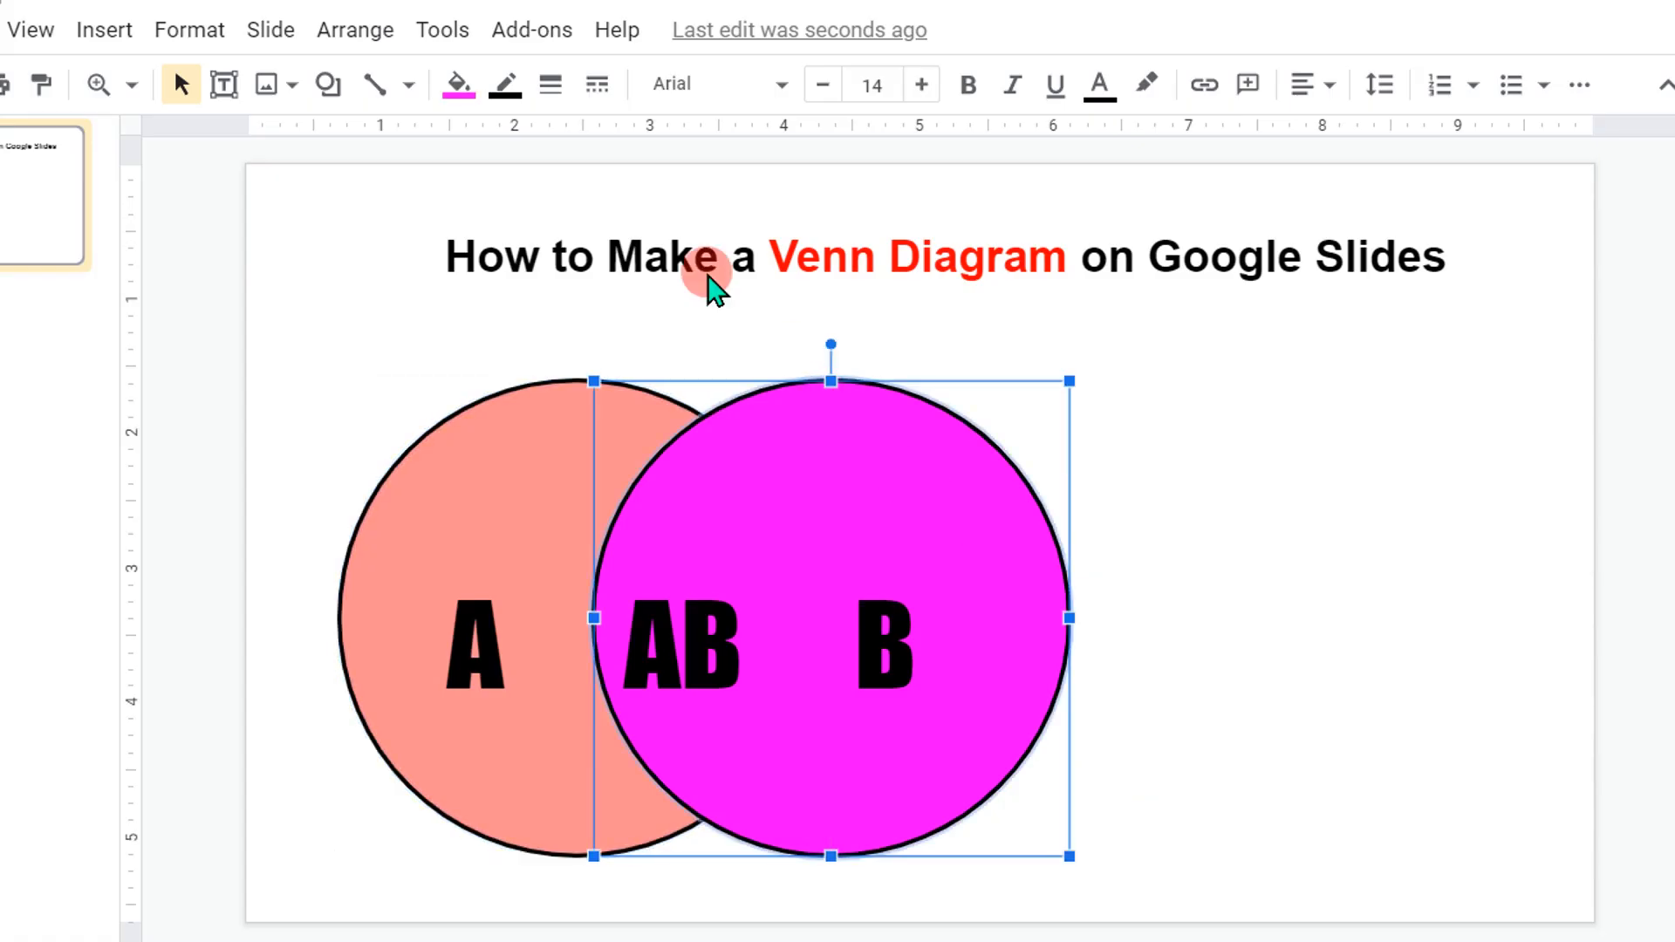
click(456, 85)
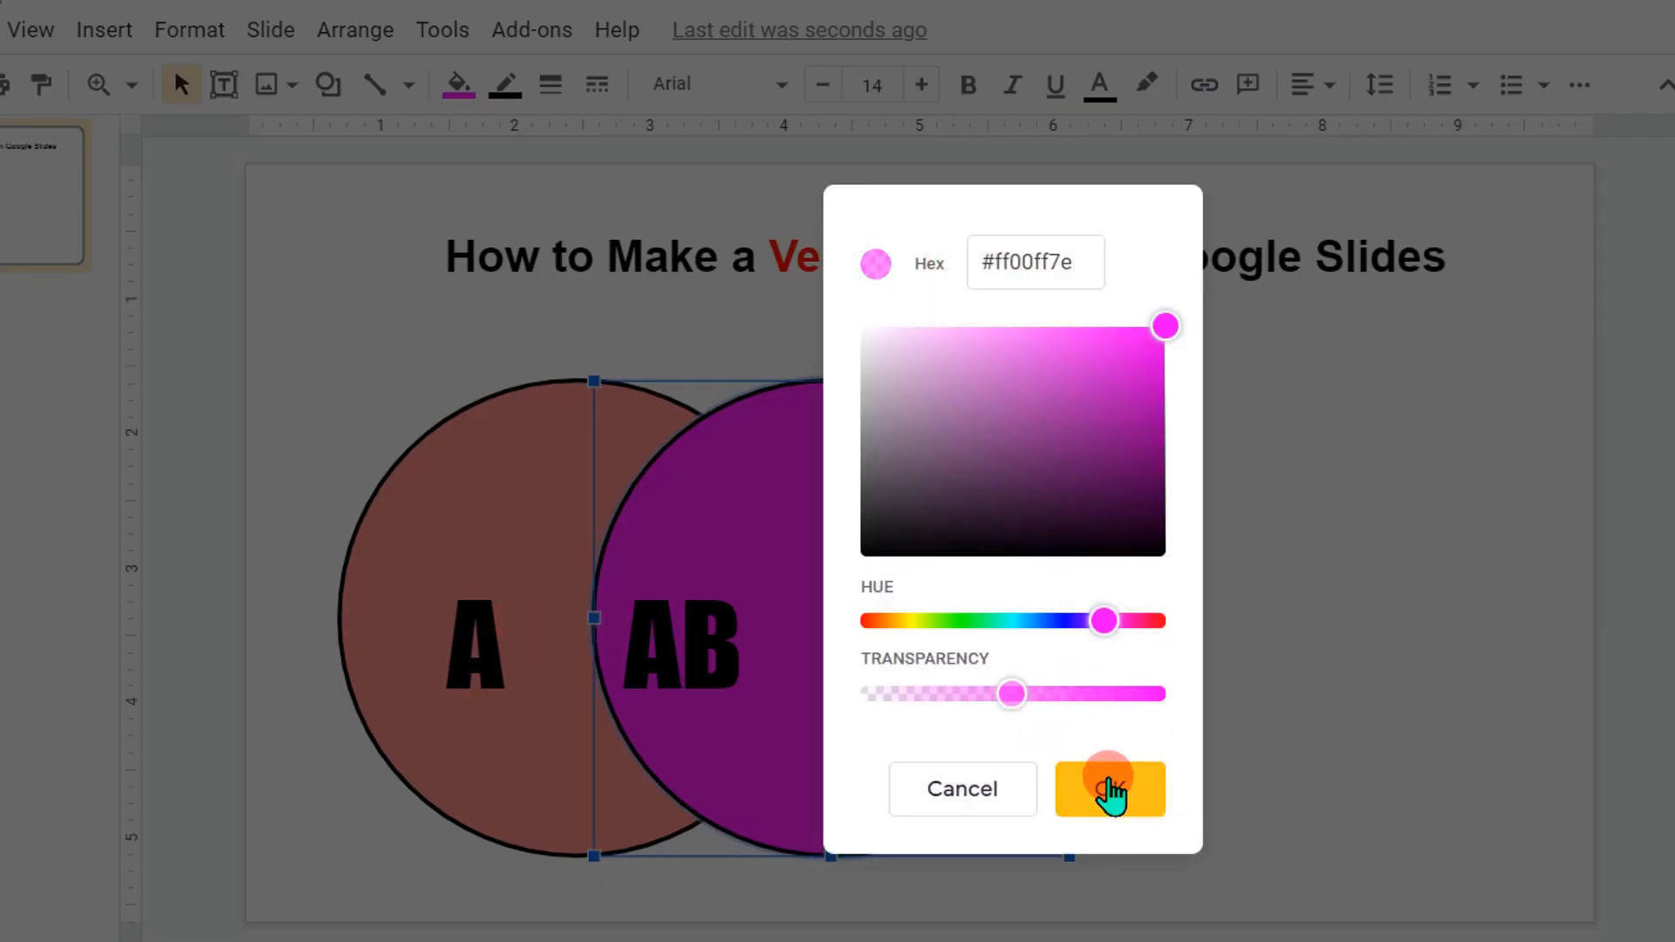
click(1109, 788)
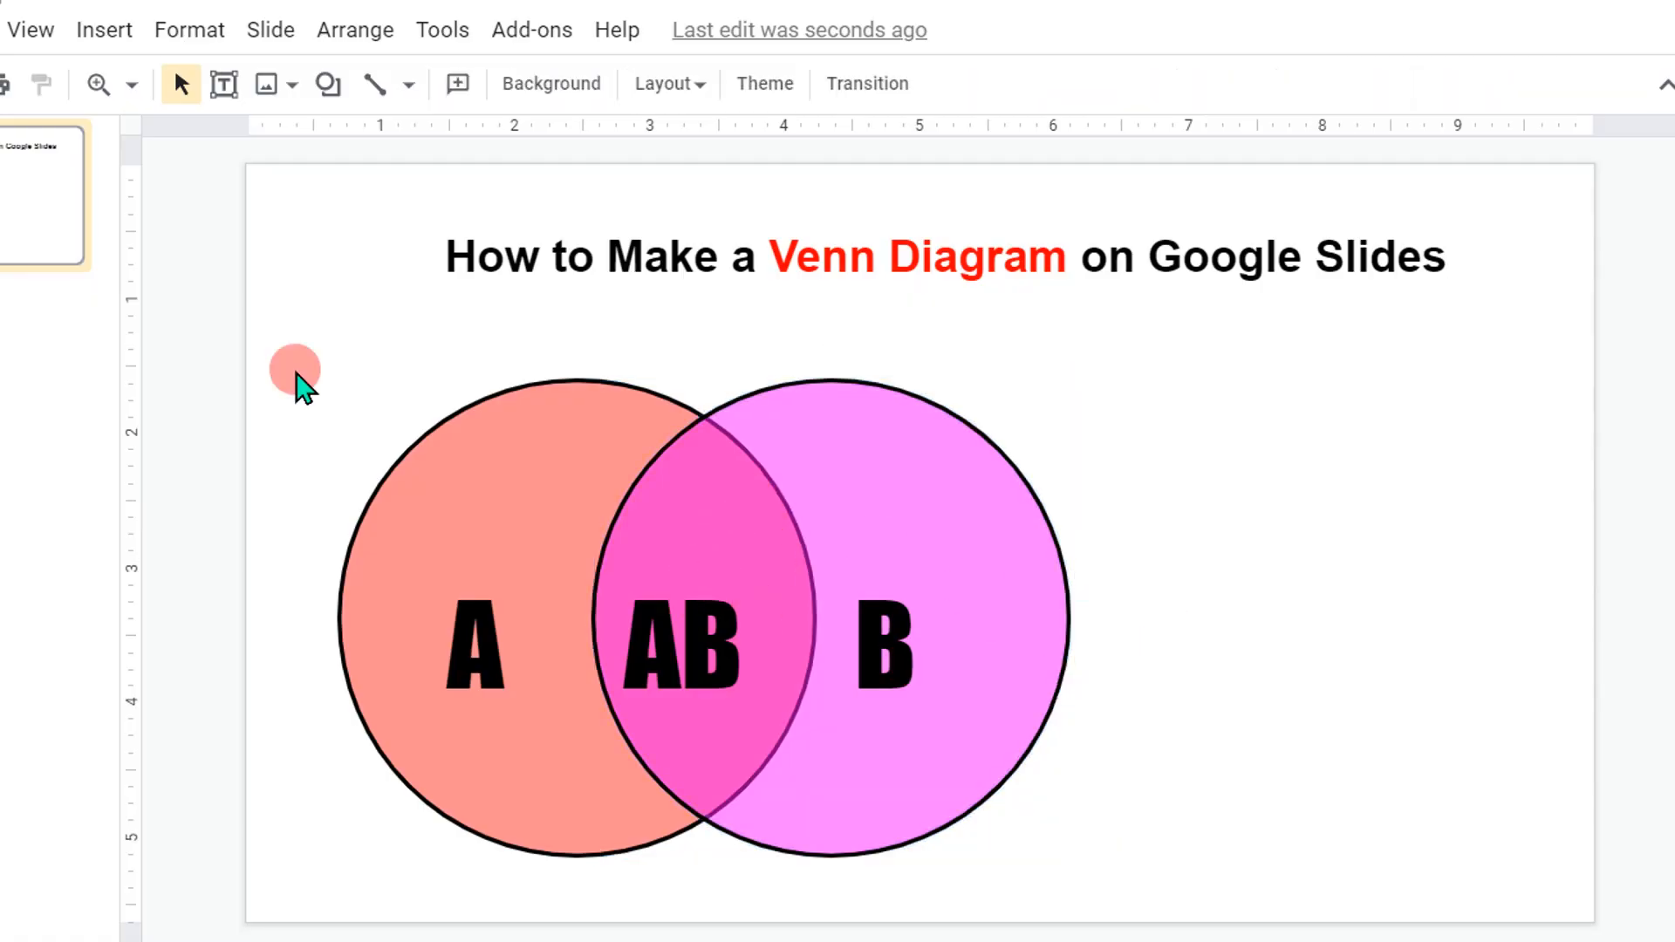
Step: Group both circles with the A, AB, B labels and drag the group toward centre
click(684, 506)
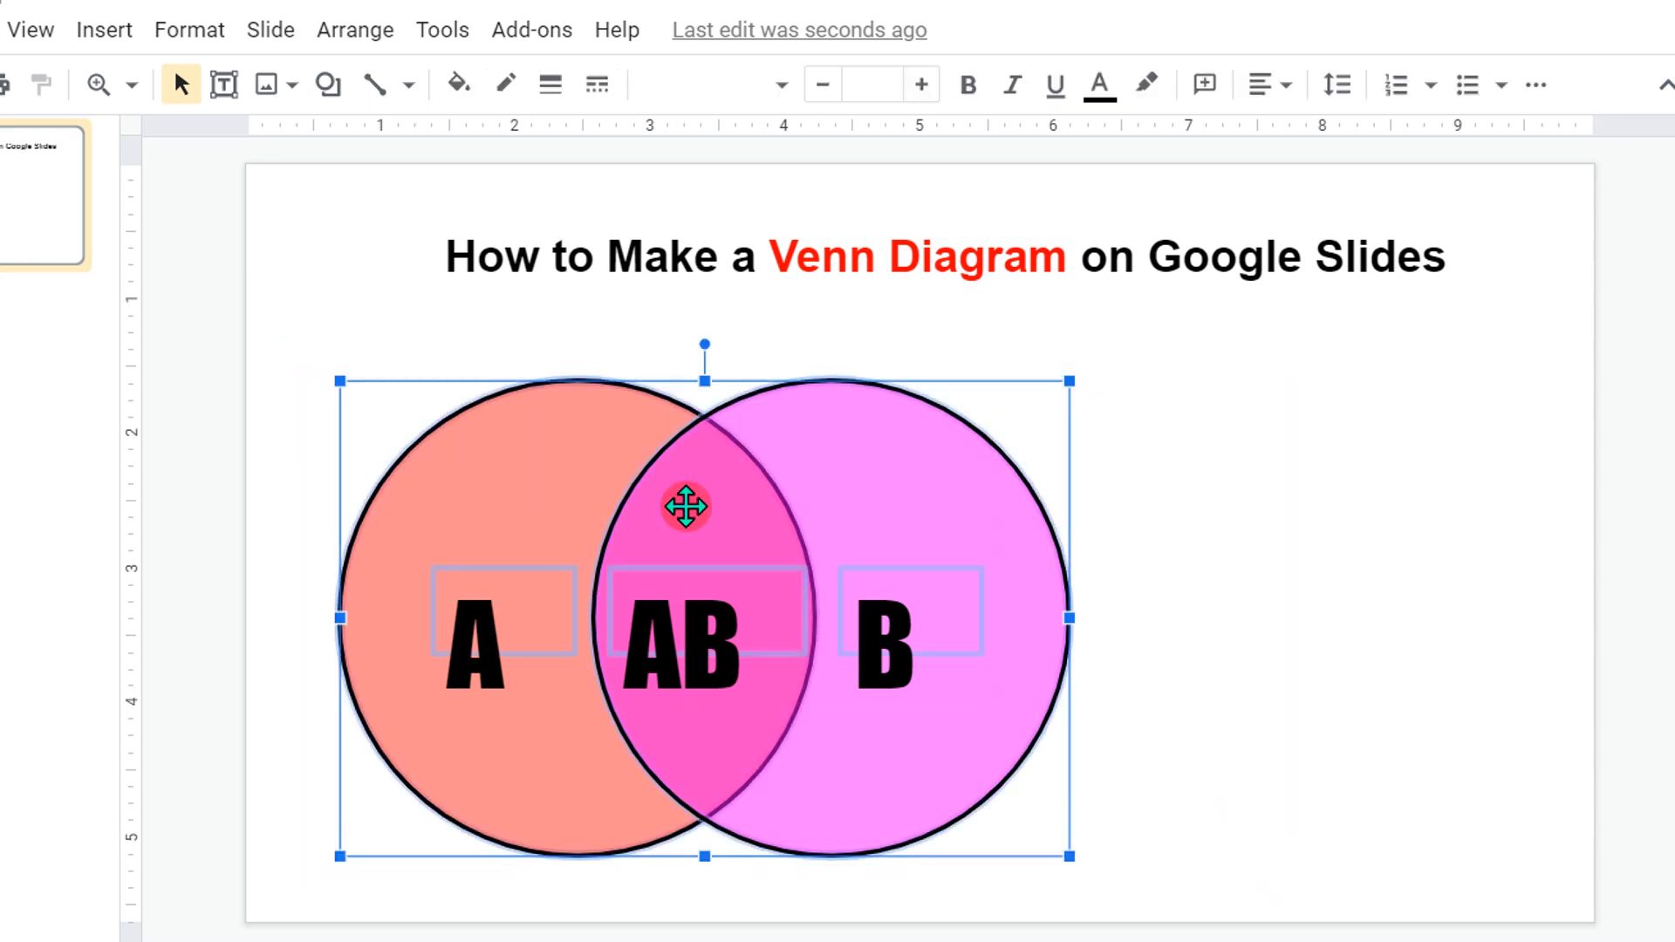
right_click(686, 506)
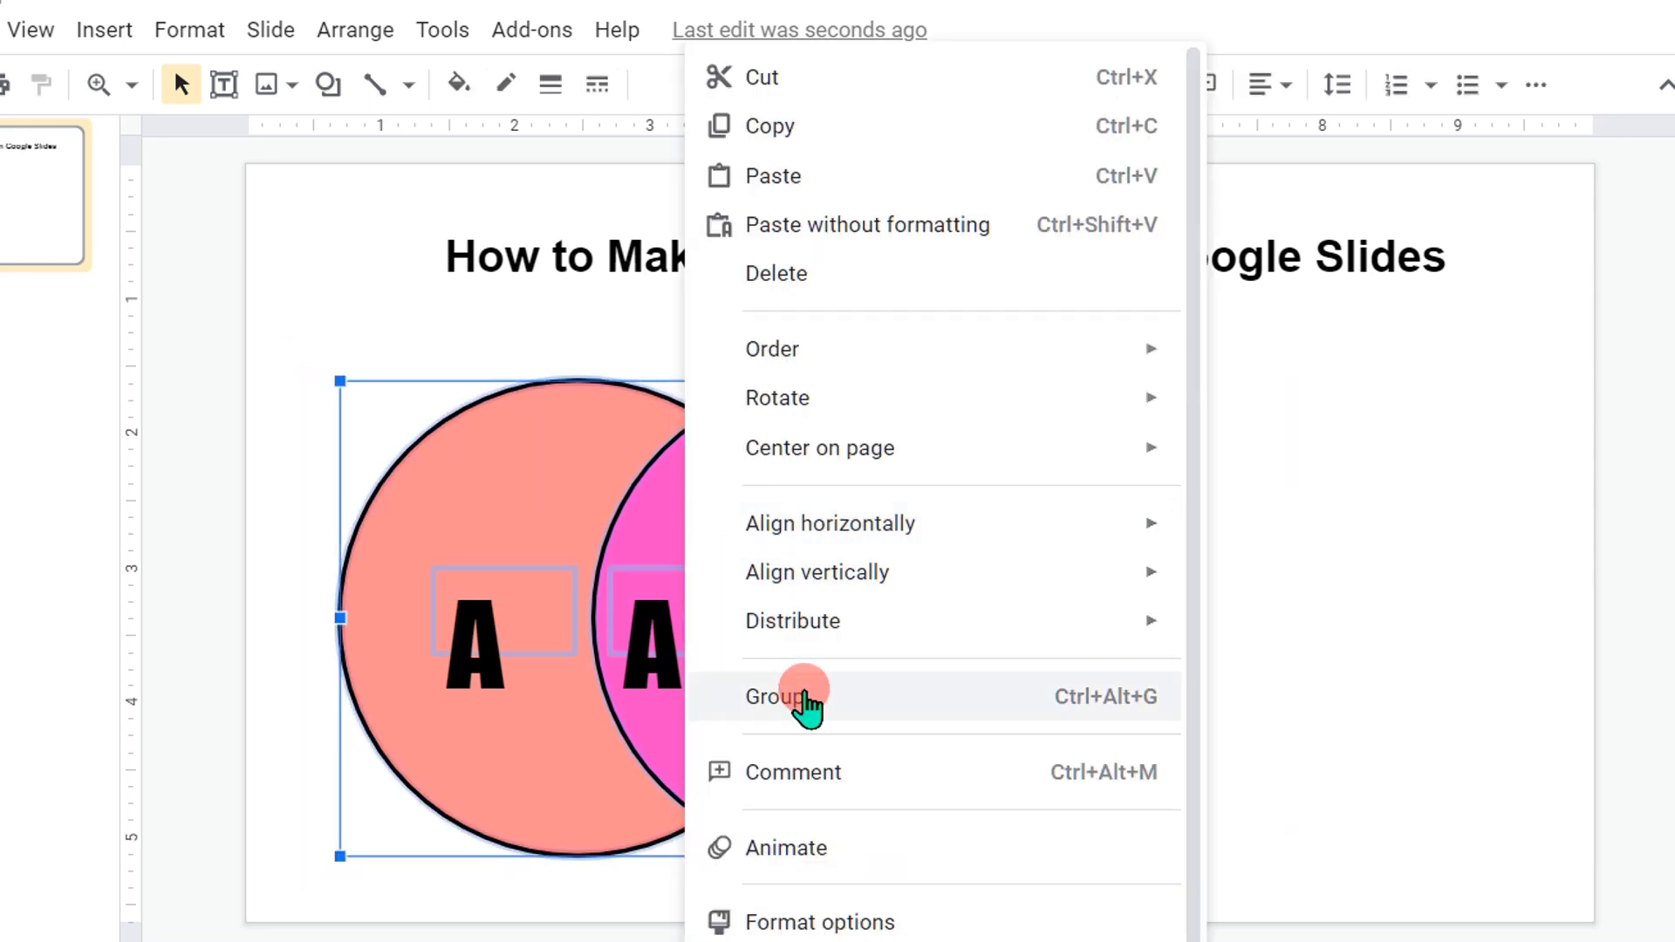
click(771, 697)
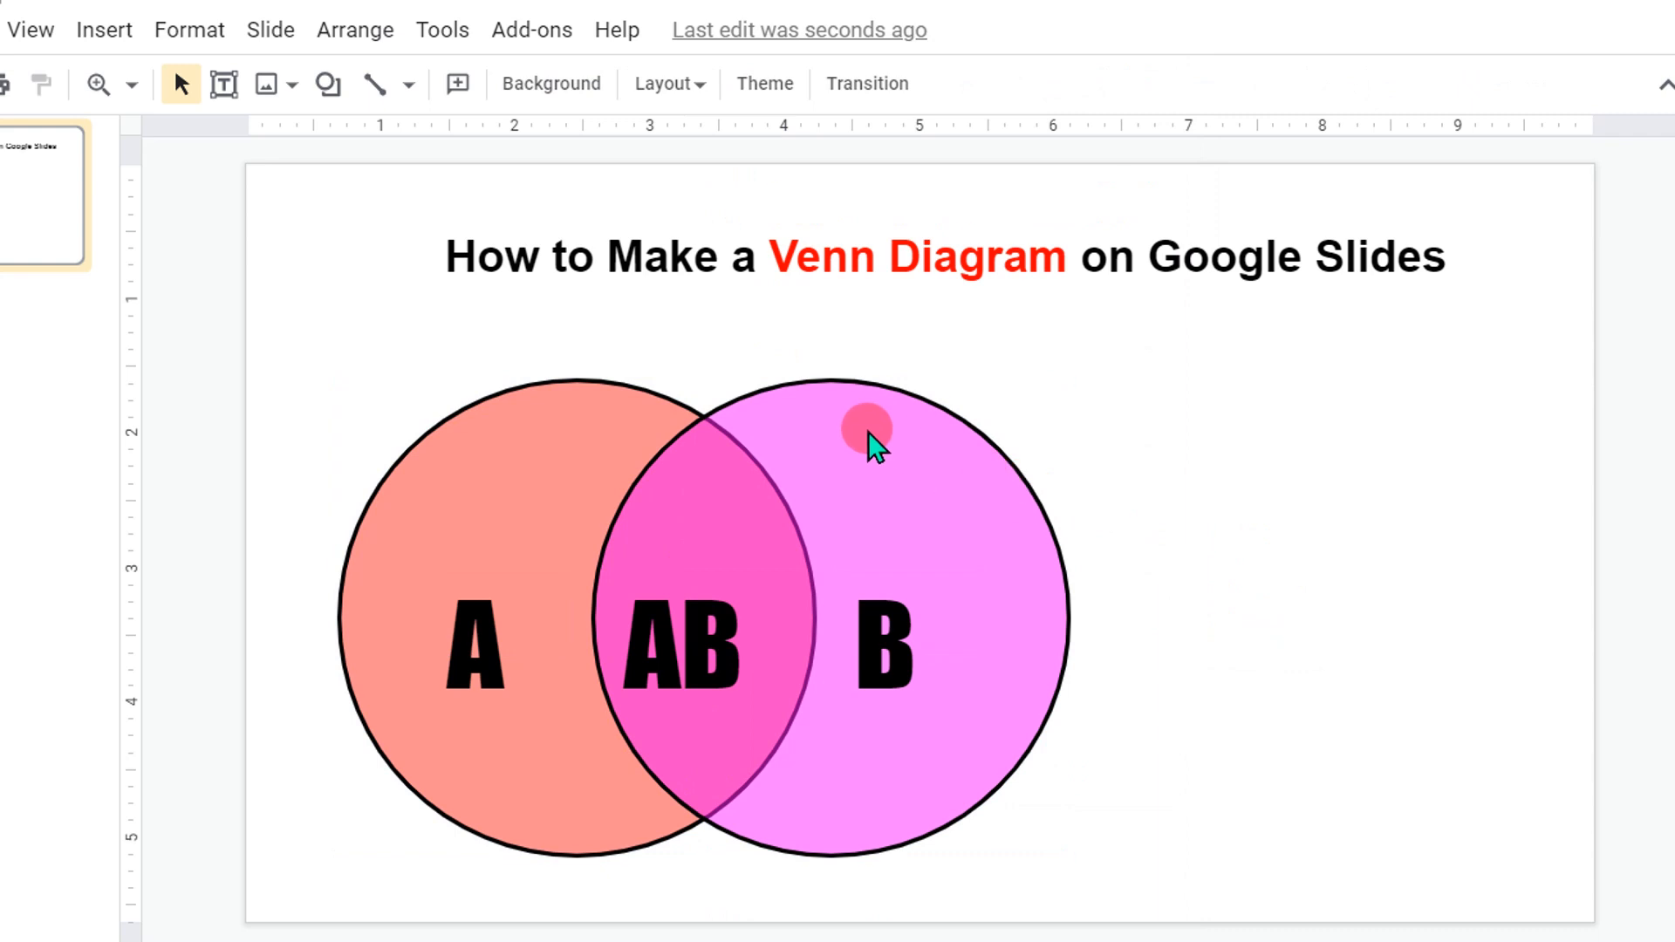
click(866, 438)
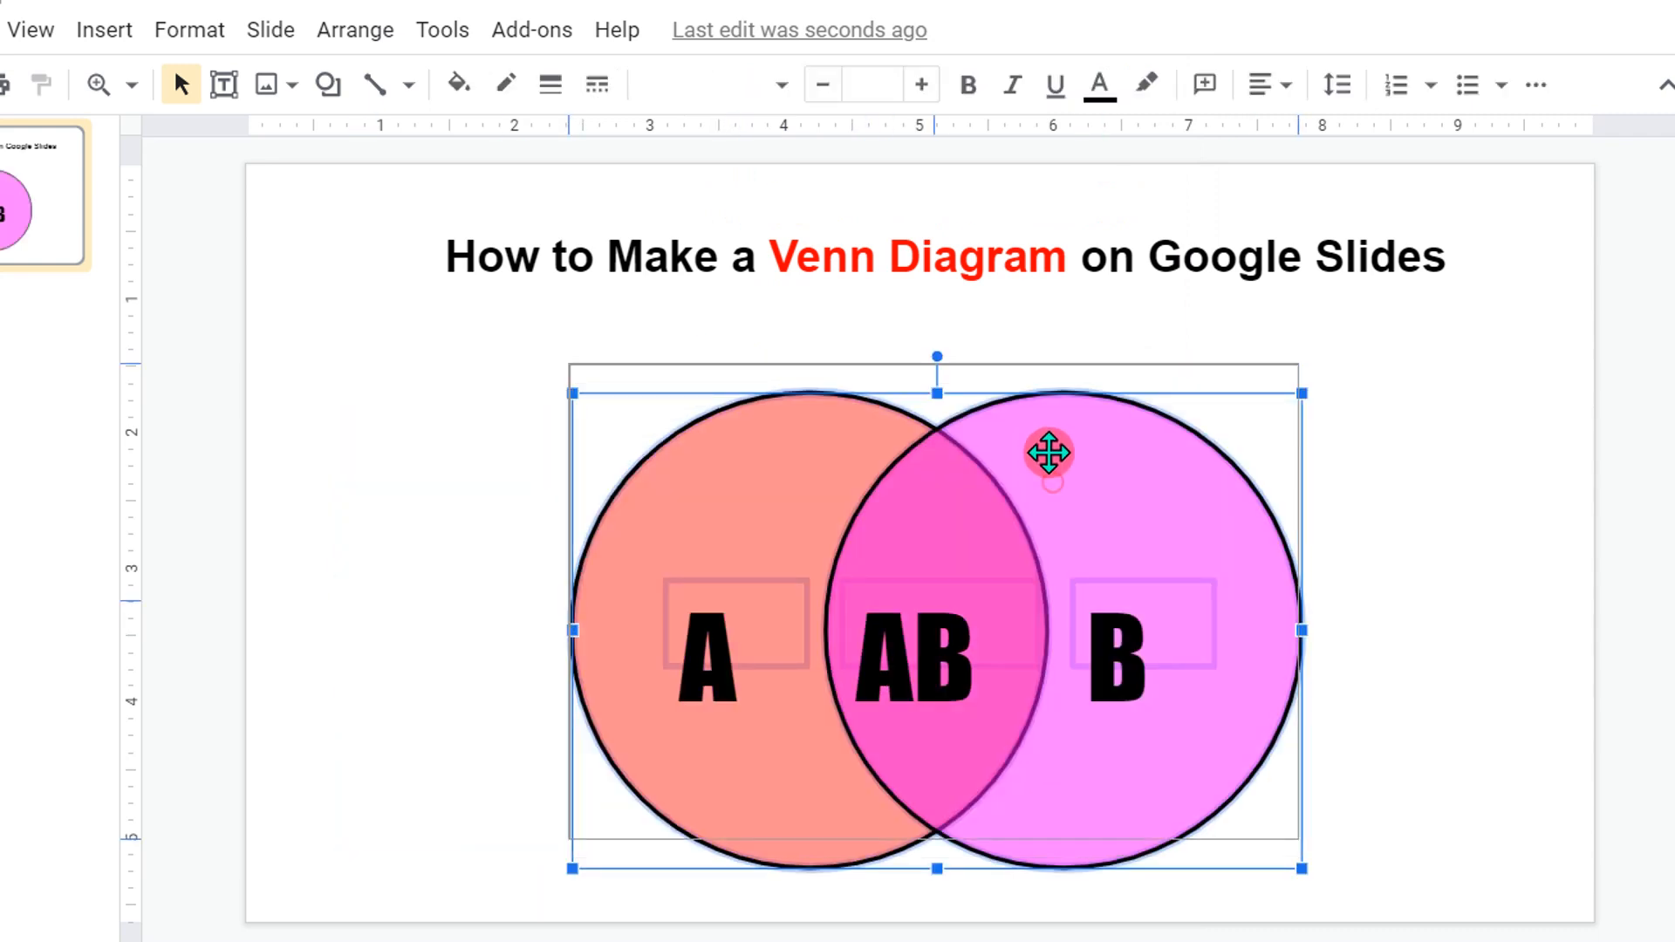
click(647, 475)
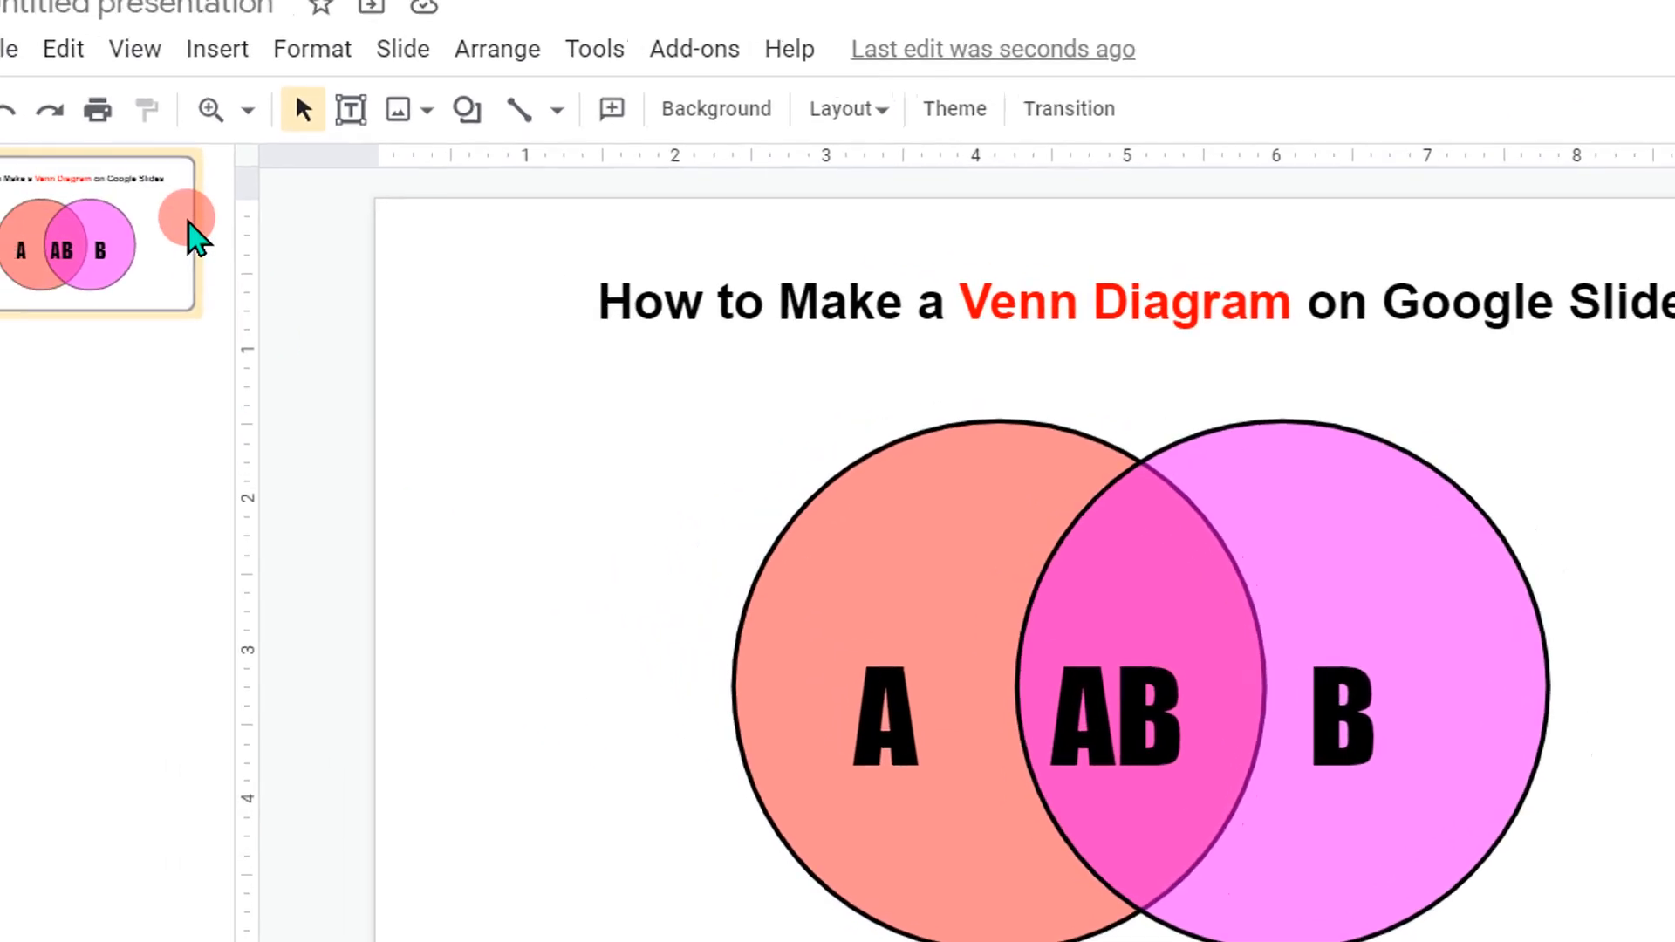
Step: Download the current slide as a JPEG image into the Downloads folder
click(139, 78)
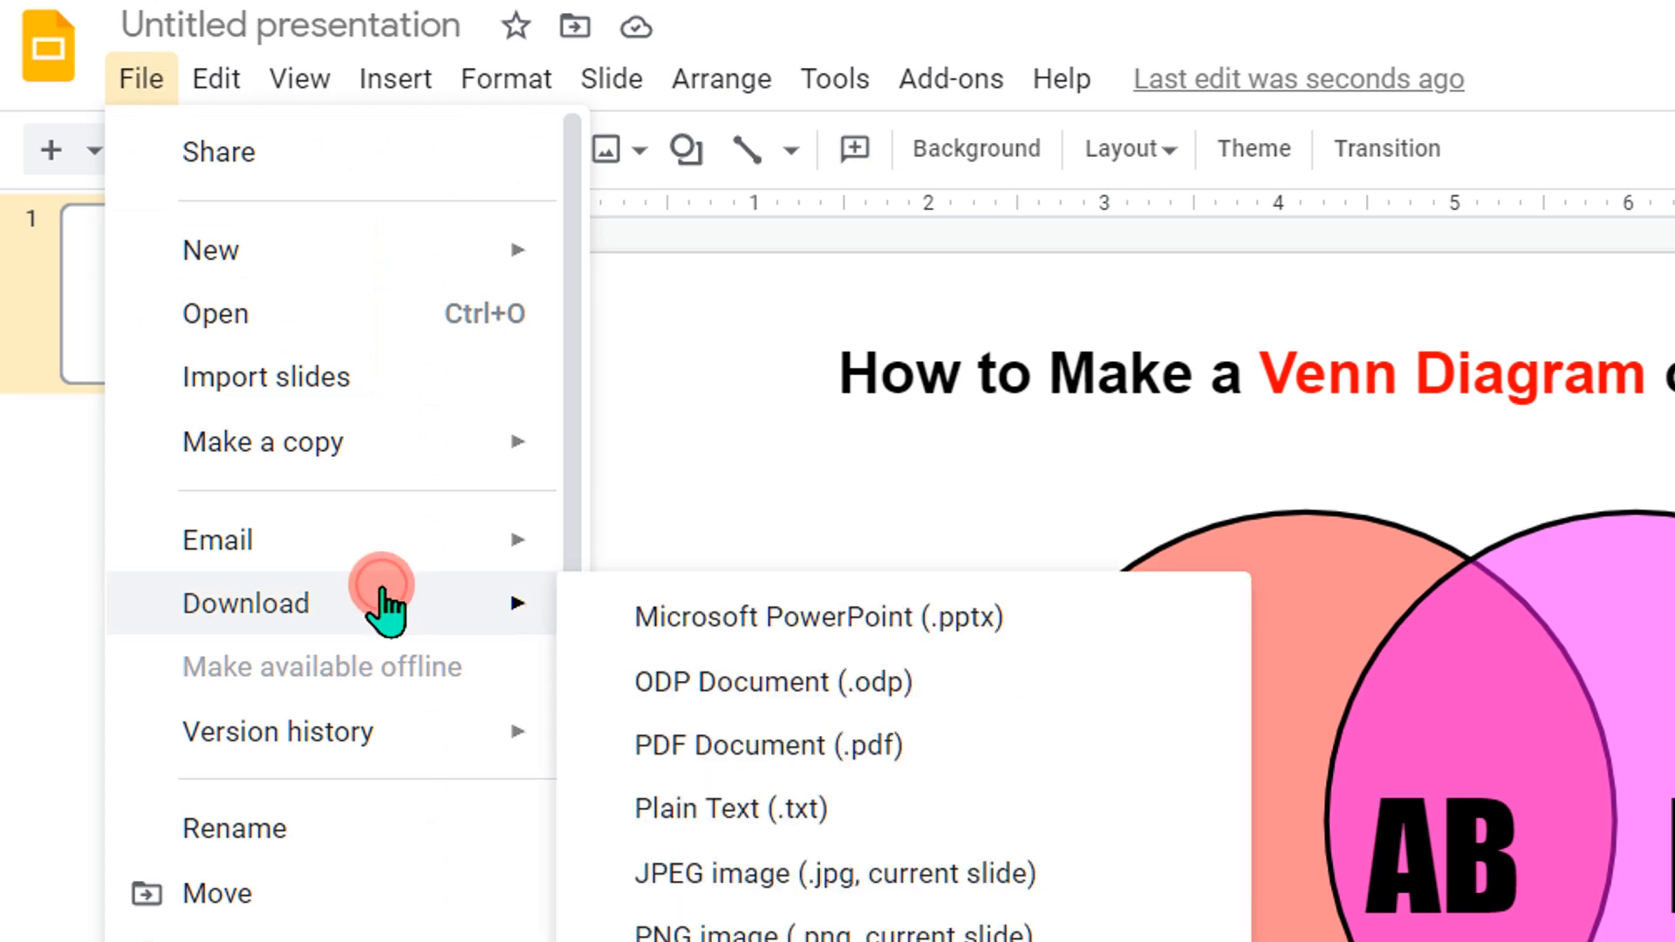
mouse_move(1088, 875)
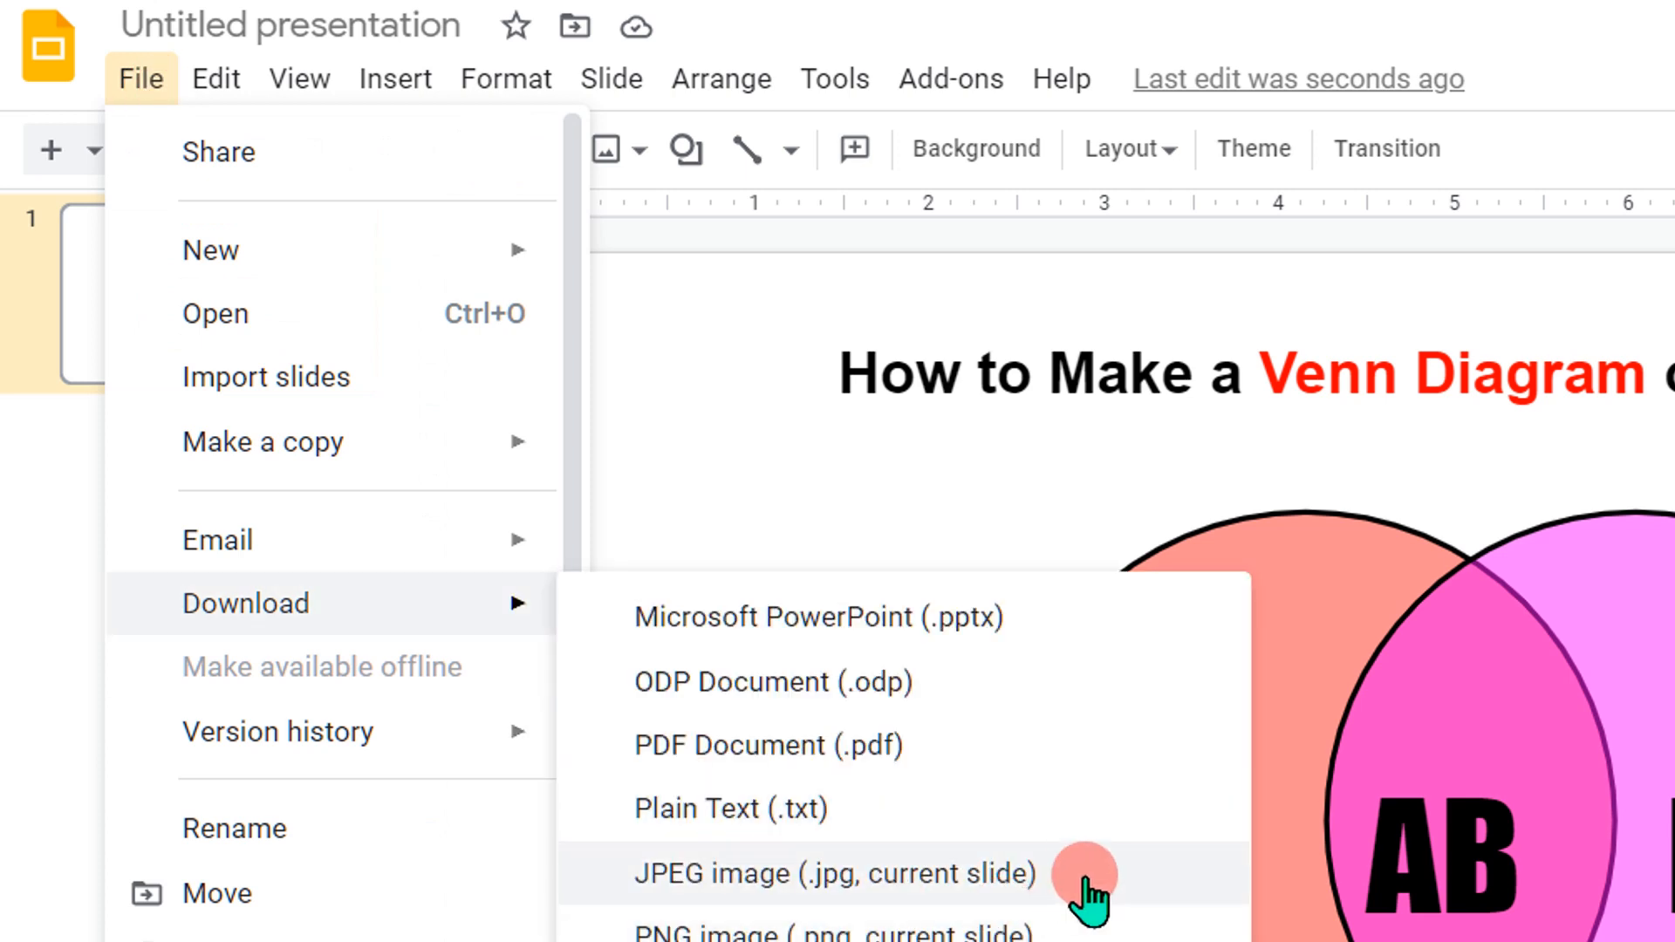
click(837, 872)
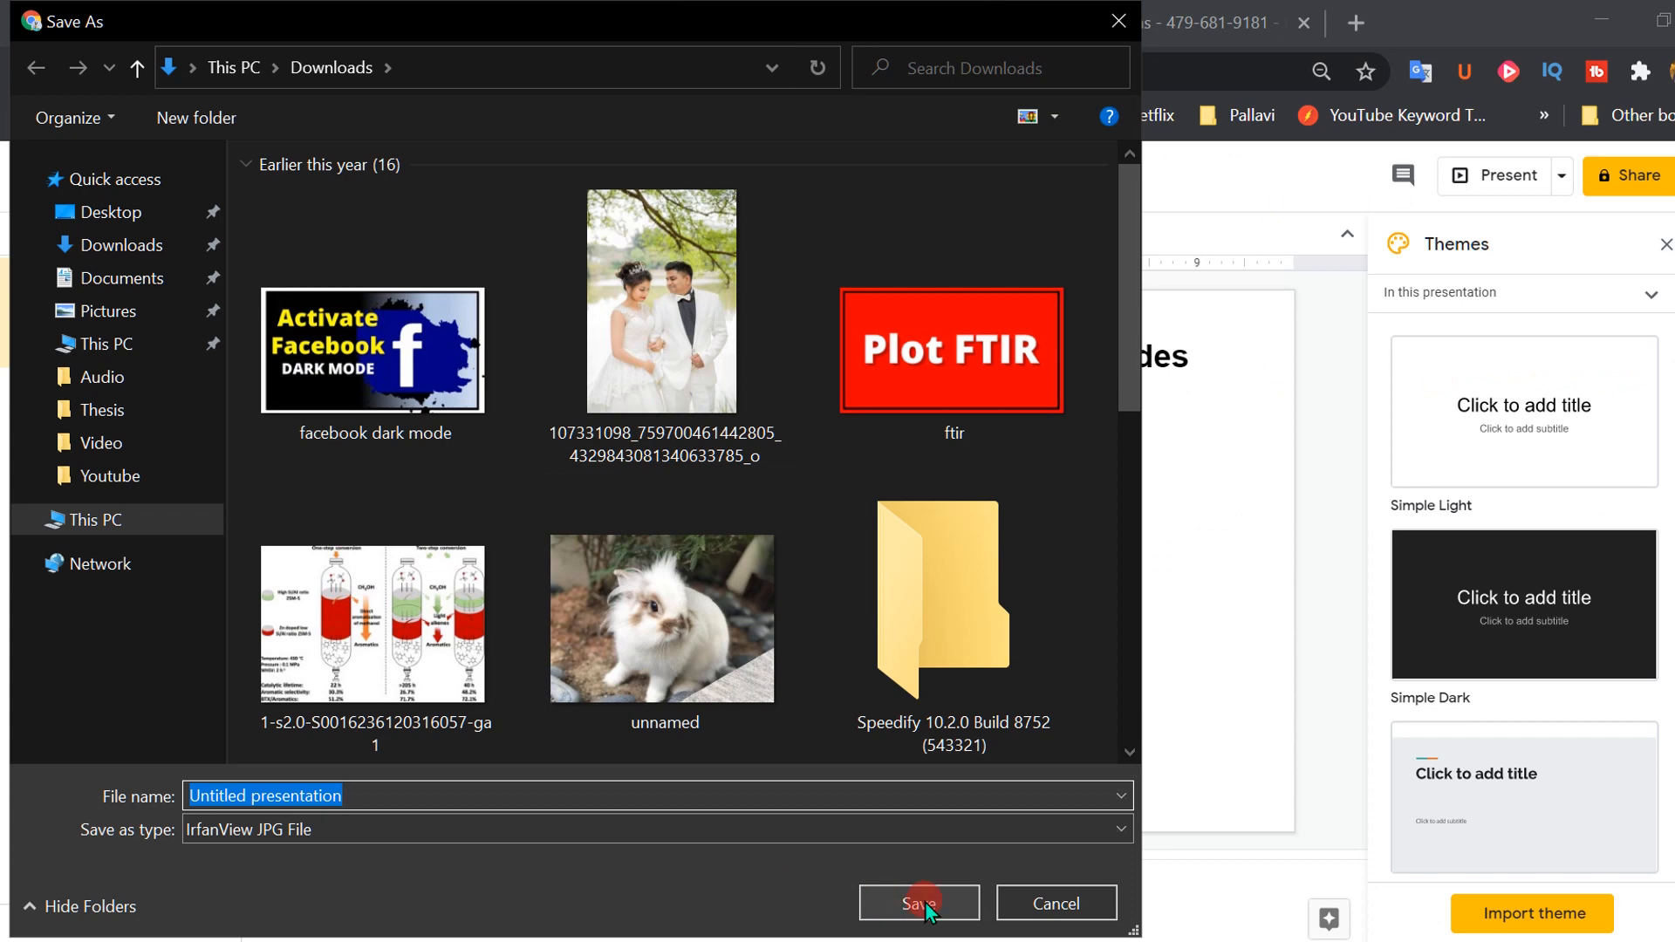
click(919, 903)
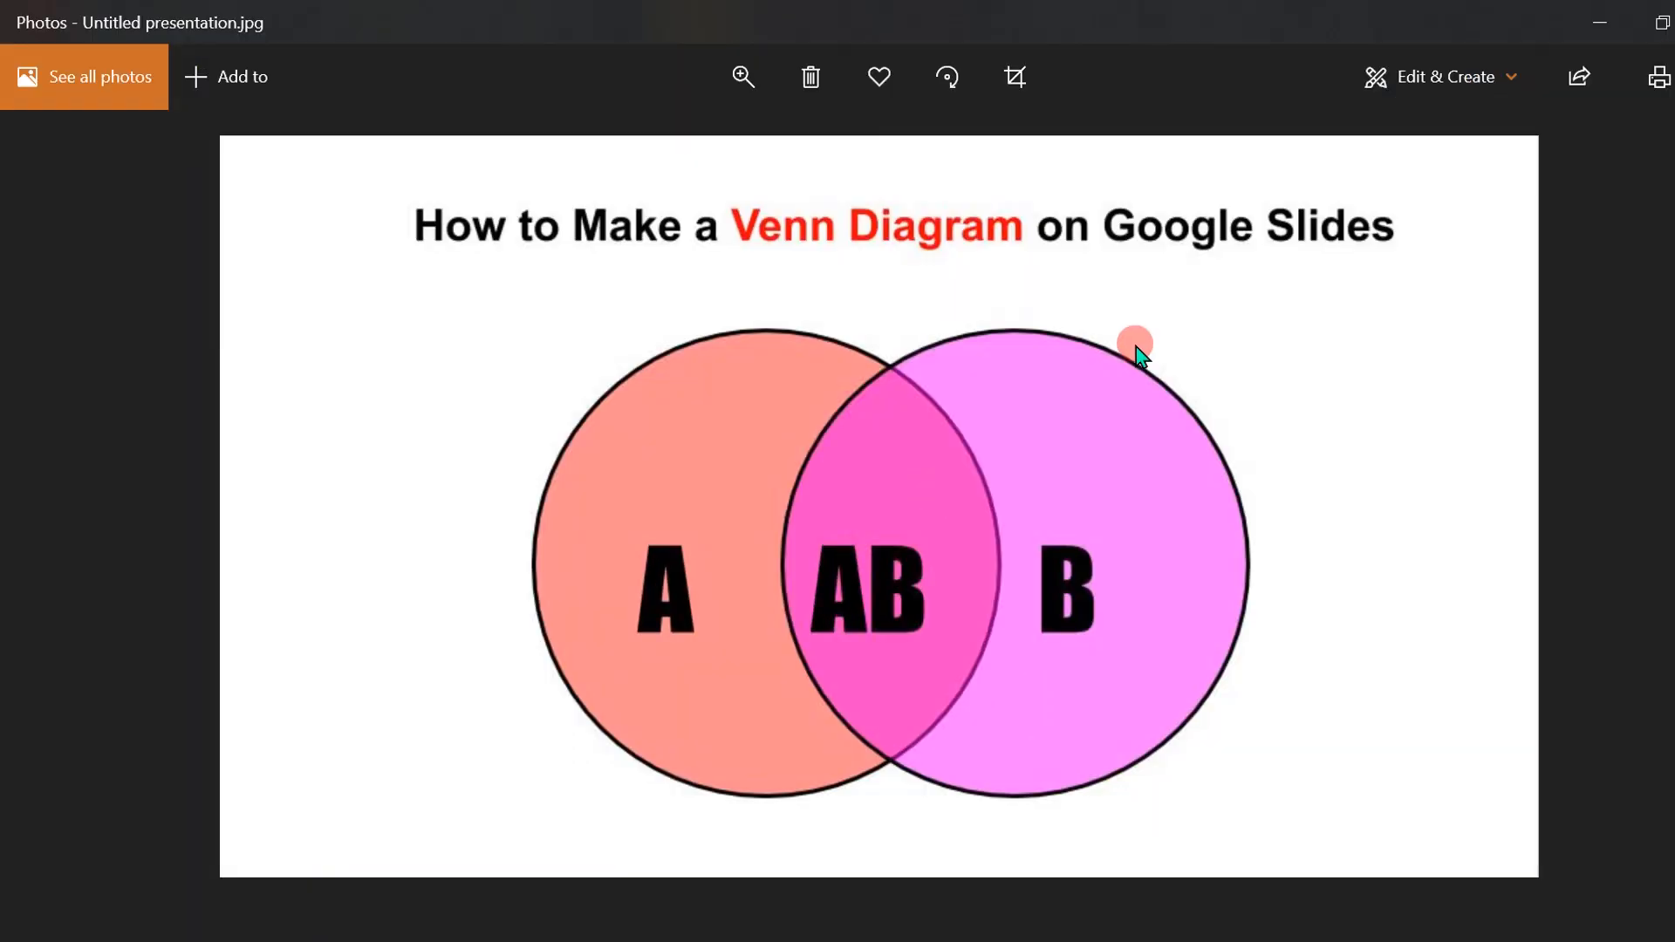
mouse_move(1324, 684)
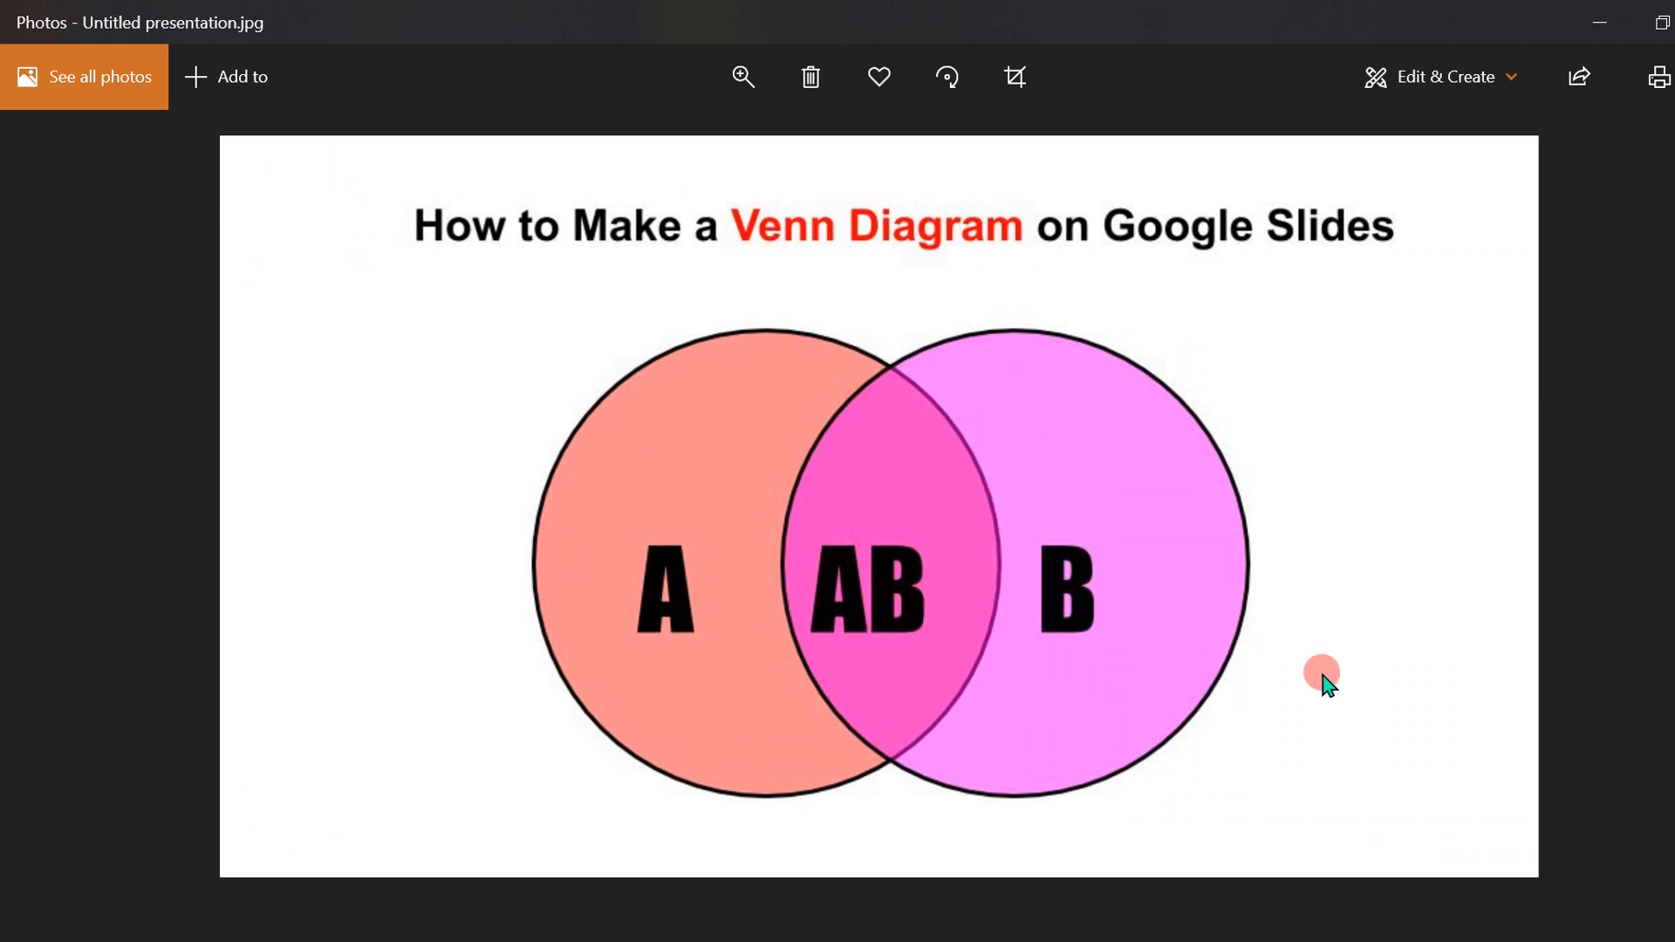
mouse_move(1353, 680)
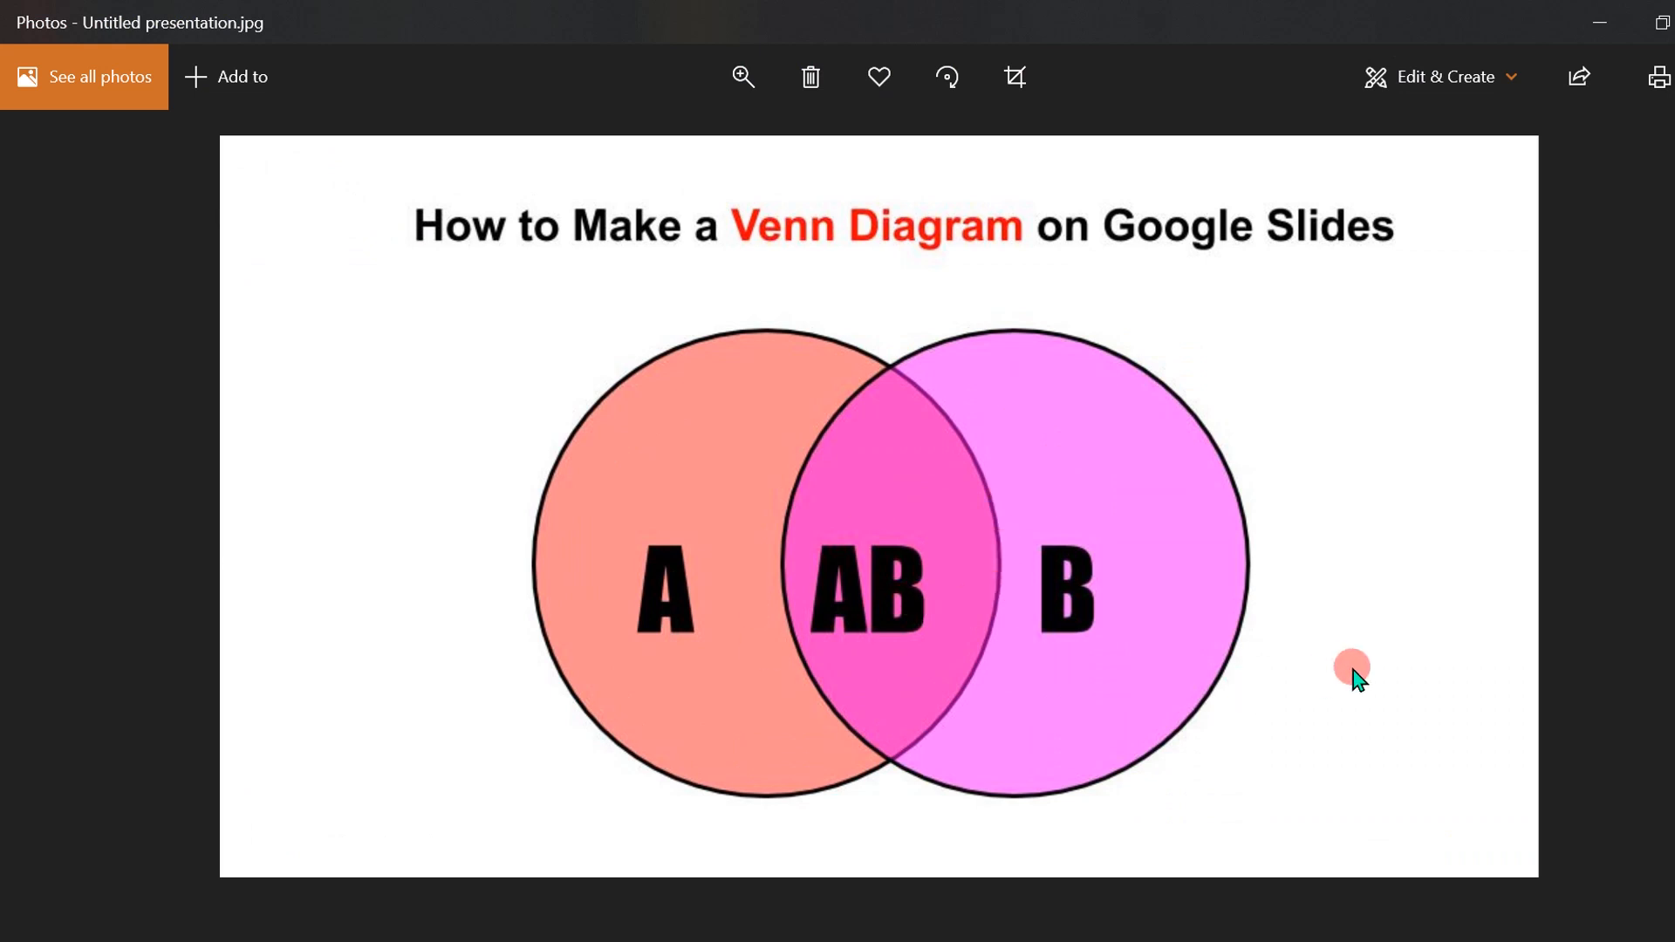
mouse_move(1385, 538)
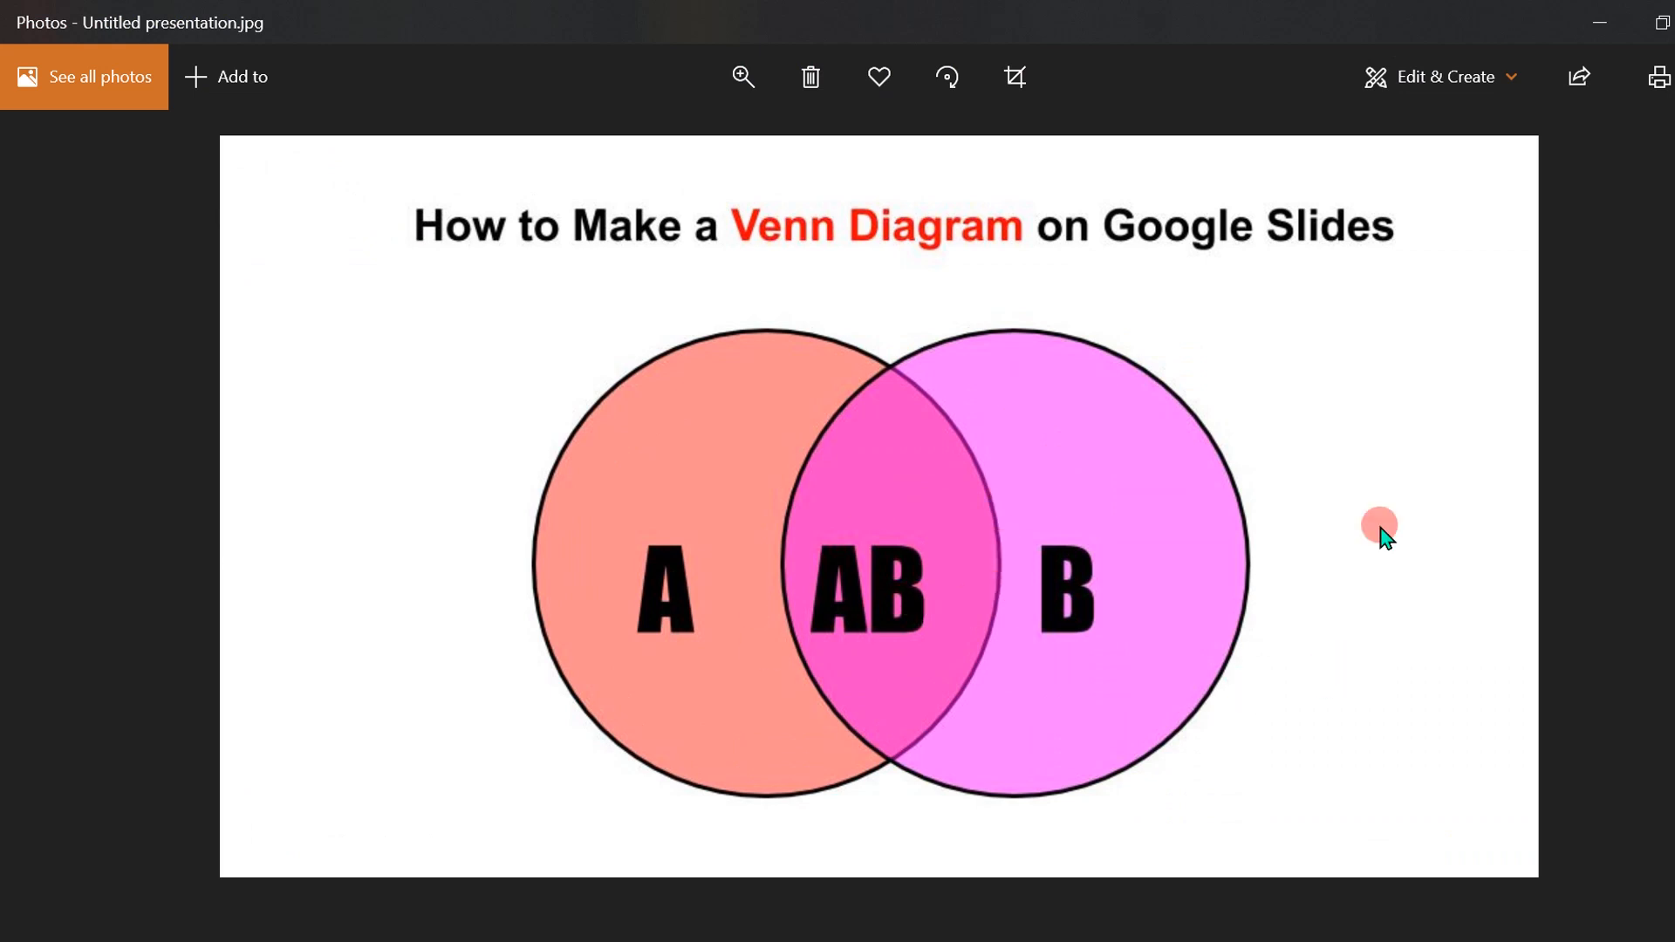